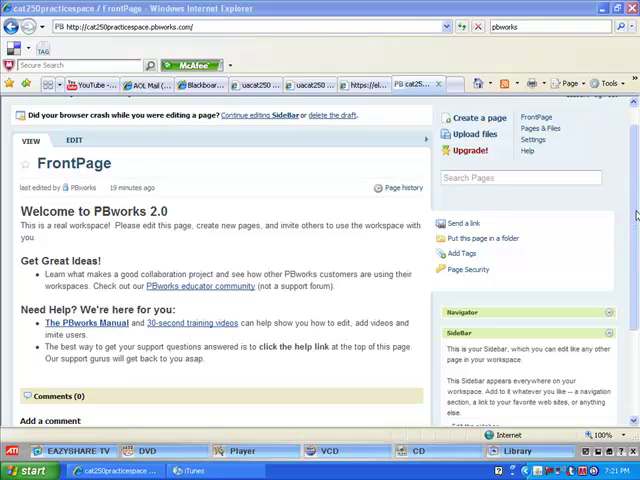
Step: Go to the uacat250 class wiki's Module 1 assignment page and view its instructions
scroll(down, 3)
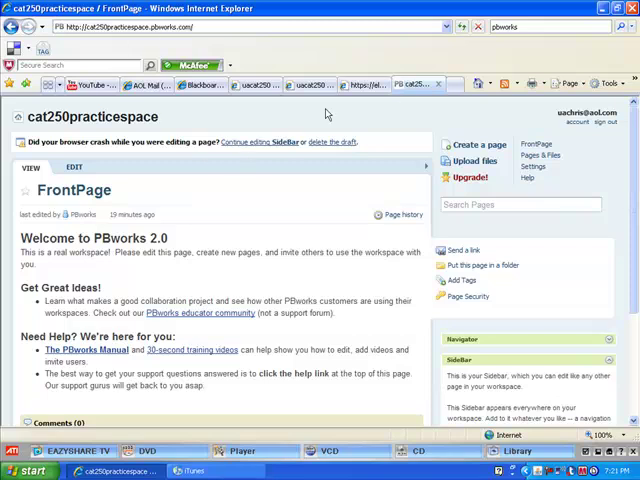
click(258, 84)
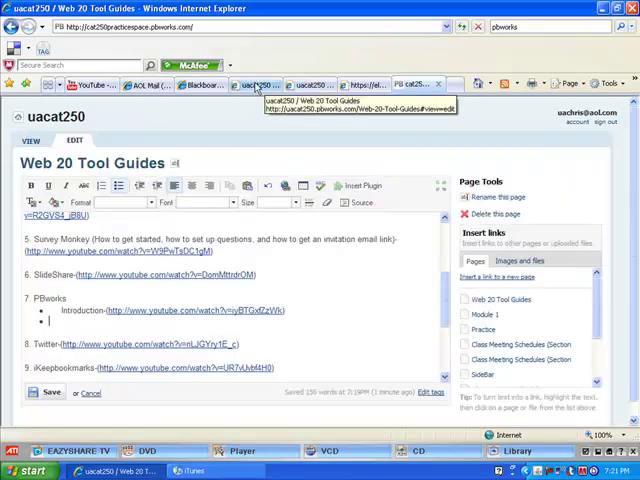
click(484, 314)
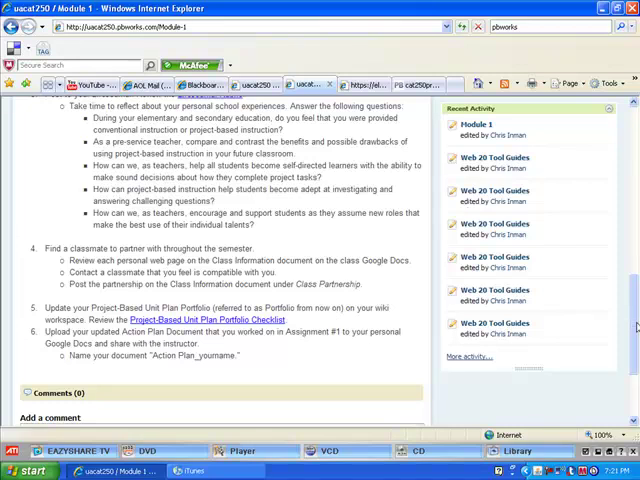
scroll(down, 3)
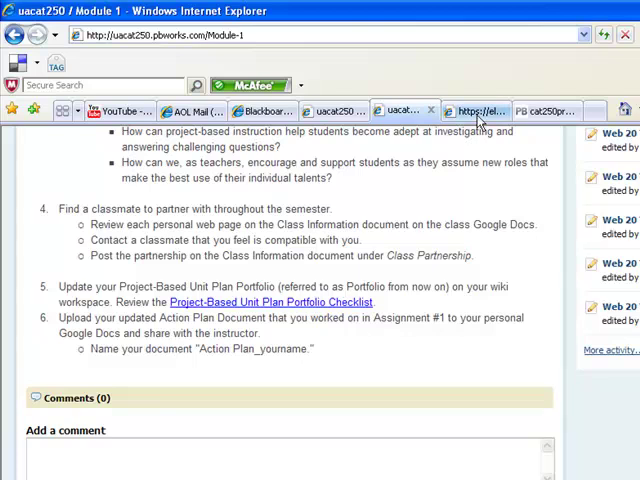
Step: Review the portfolio checklist PDF's front page, unit overview and resources requirements
click(272, 302)
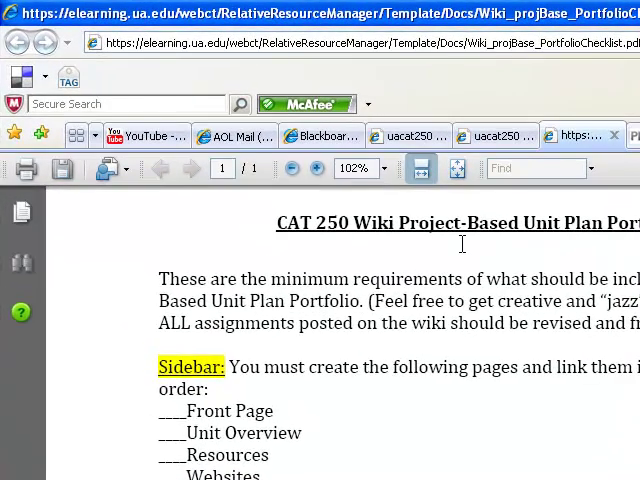
mouse_move(530, 370)
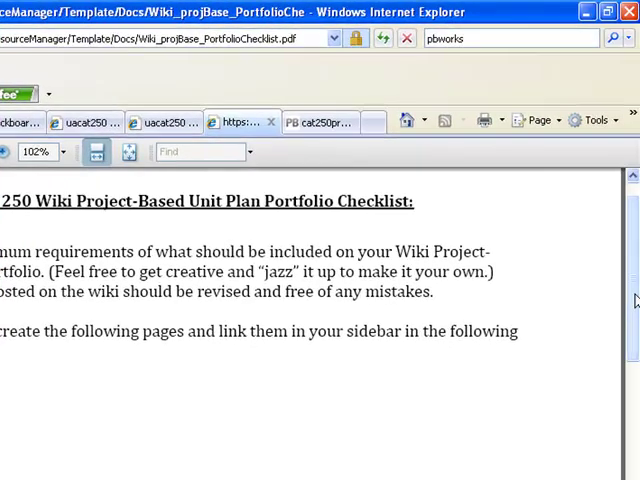
scroll(down, 3)
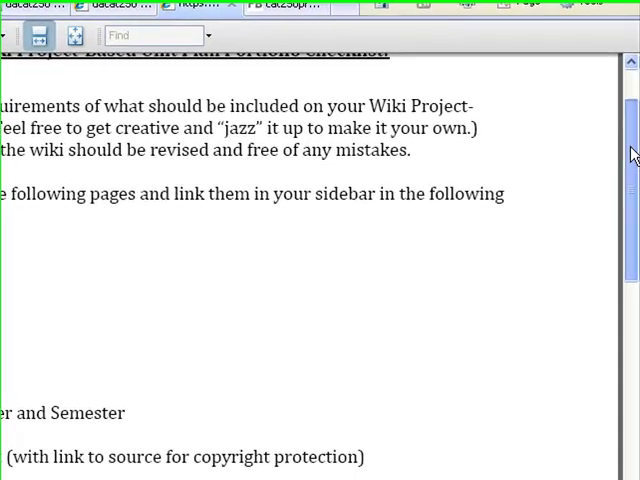
scroll(up, 3)
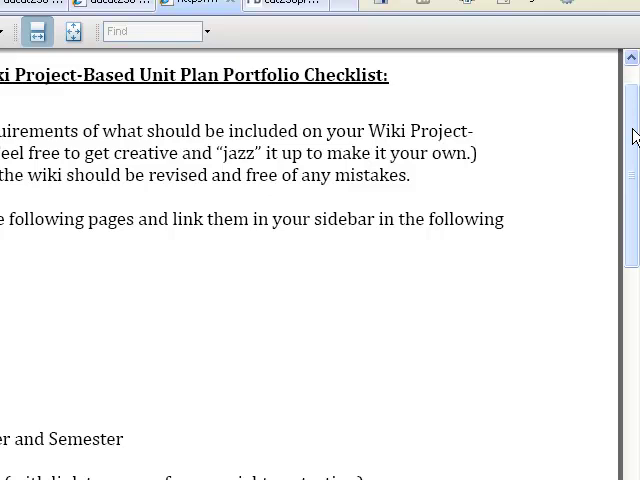
scroll(up, 3)
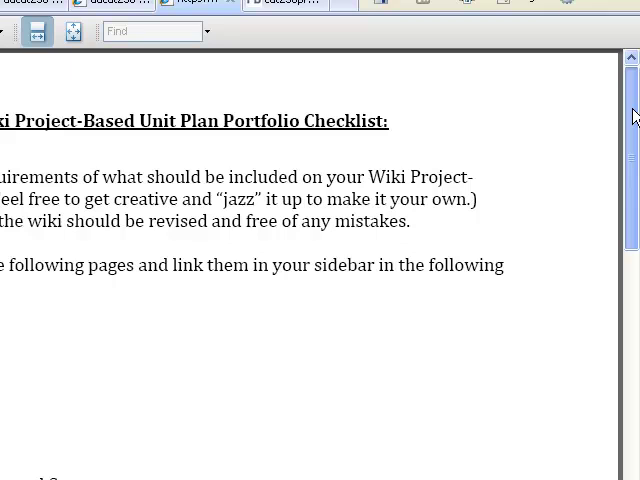
scroll(down, 3)
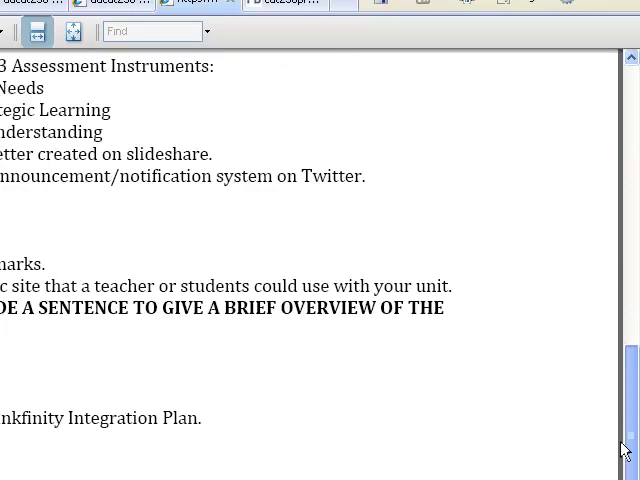
scroll(up, 3)
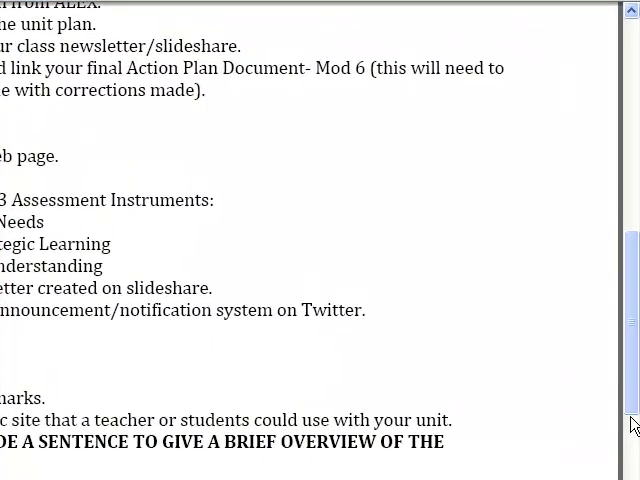
scroll(up, 3)
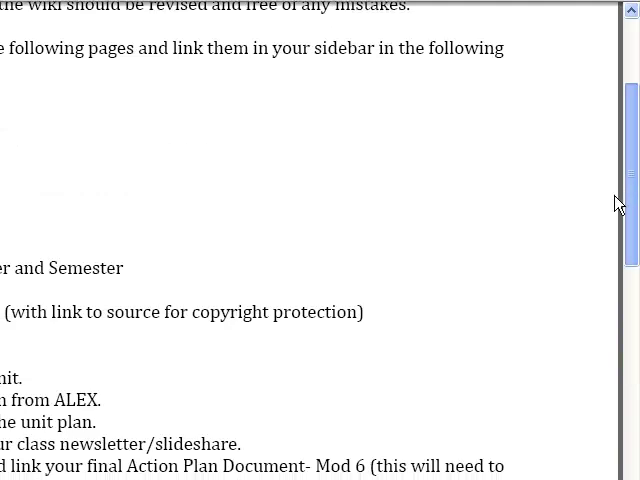
scroll(up, 3)
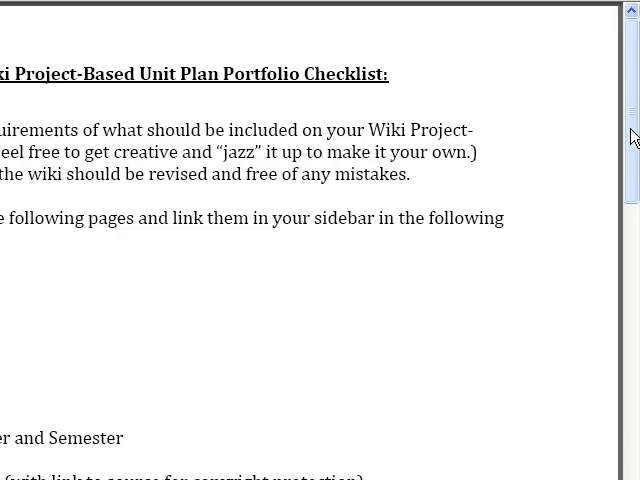
scroll(up, 3)
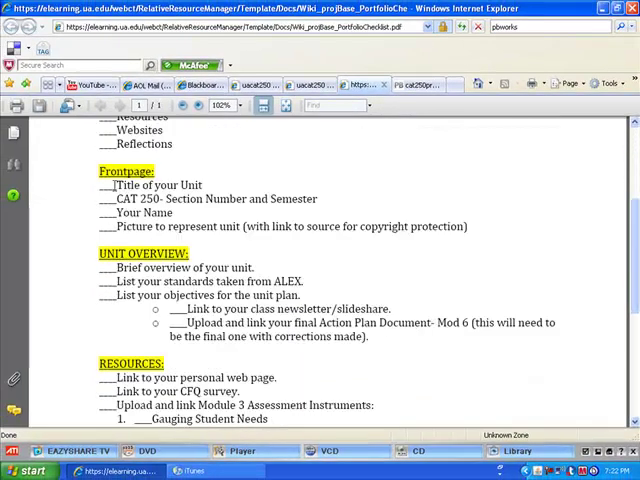
scroll(down, 3)
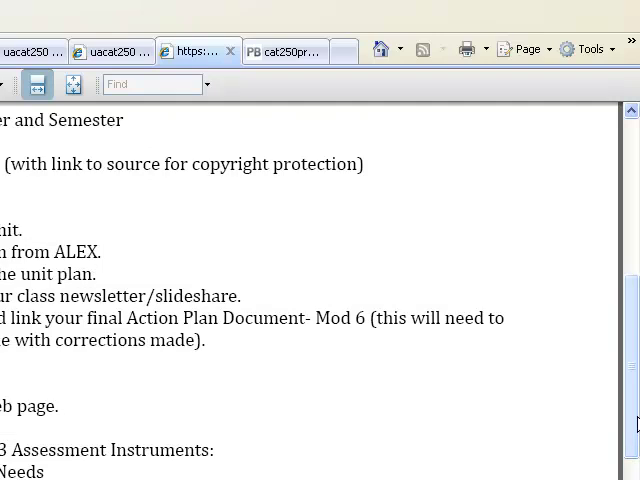
mouse_move(616, 352)
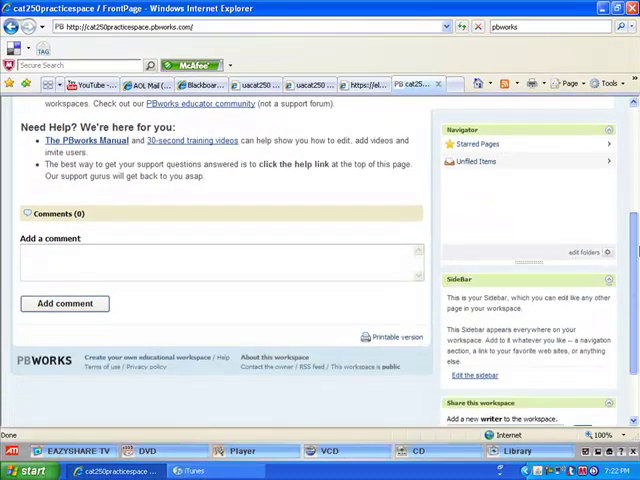
Step: Scroll the practice workspace FrontPage to bring its Sidebar panel into view
scroll(down, 3)
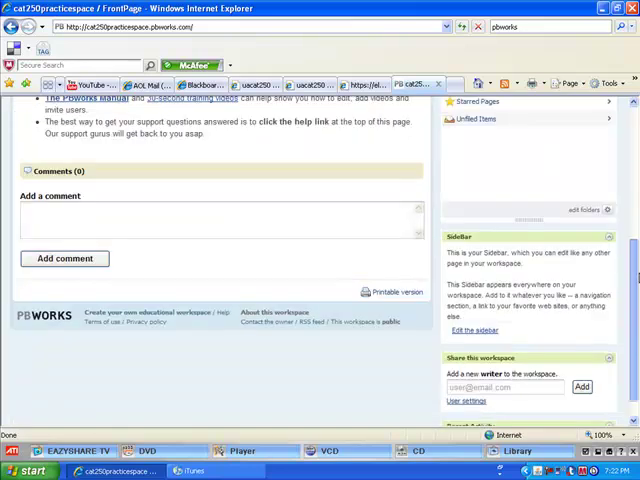
scroll(down, 3)
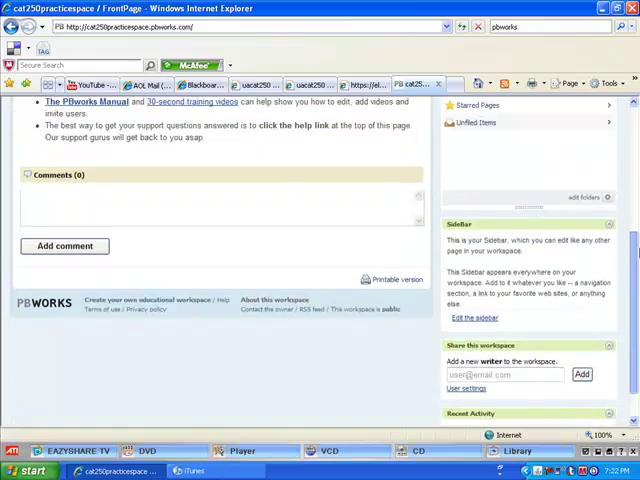
scroll(up, 3)
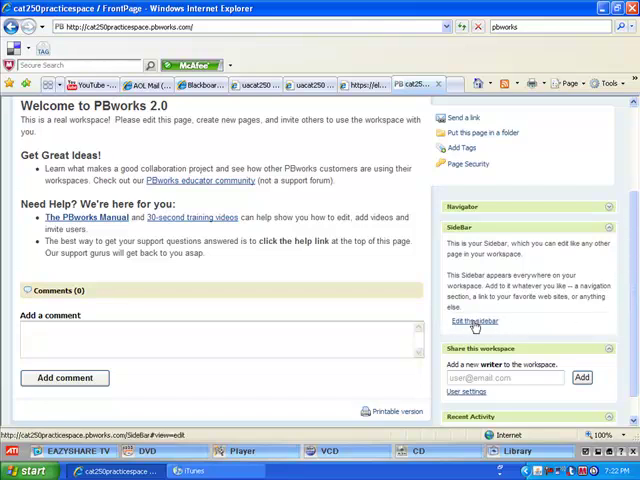
scroll(down, 3)
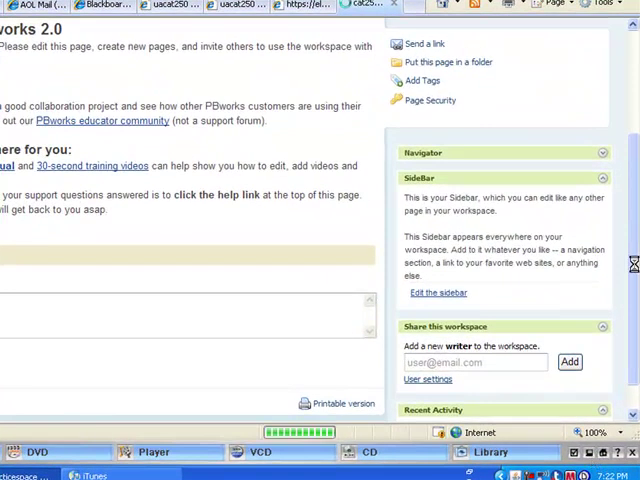
Step: Return to the checklist PDF's list of required sidebar pages at the top
click(438, 292)
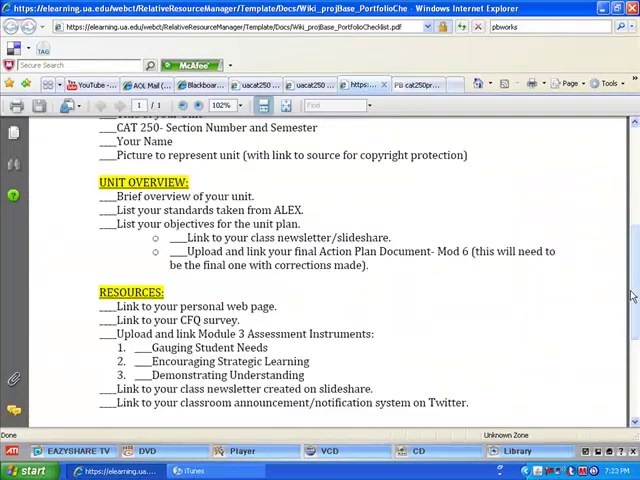
scroll(up, 3)
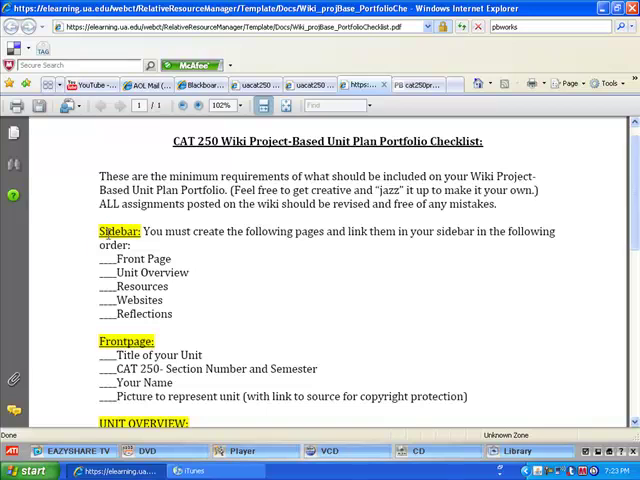
mouse_move(444, 246)
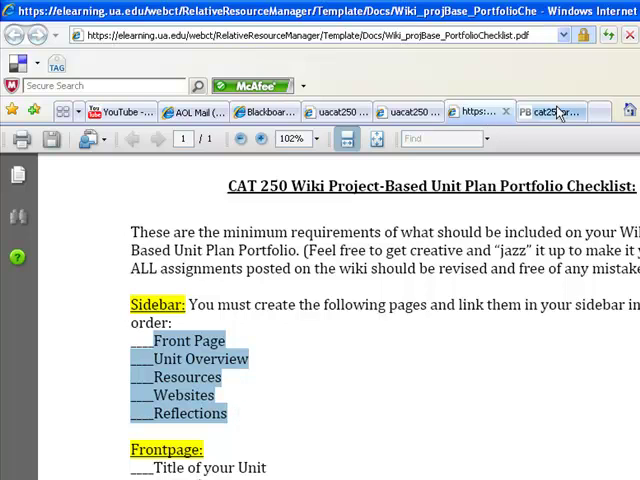
Step: Enter Front Page and Unit Overview as the first SideBar lines
click(550, 112)
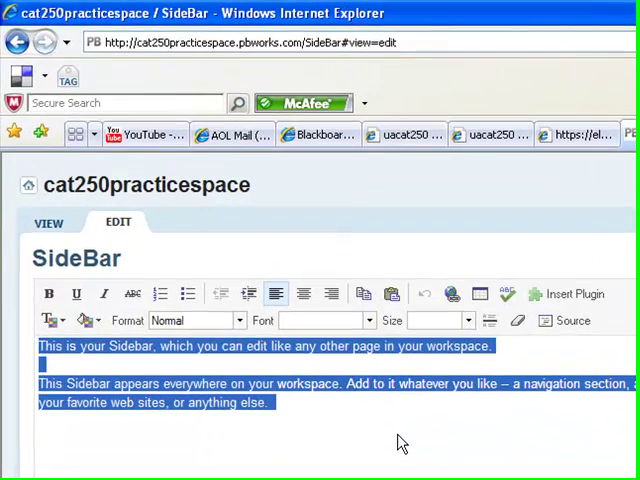
text(U)
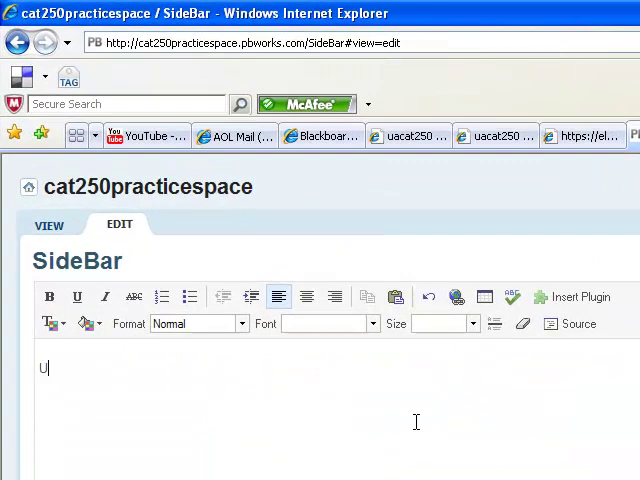
text(n)
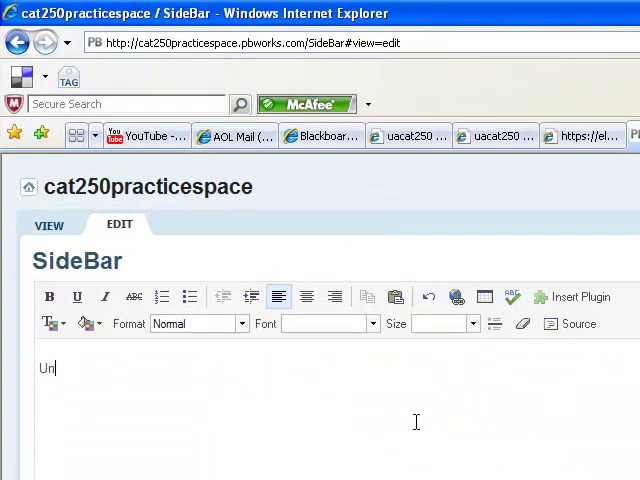
text(Fro)
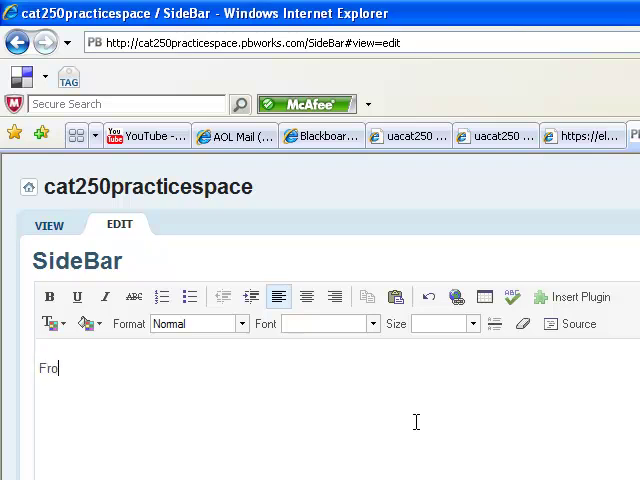
text(nt Page)
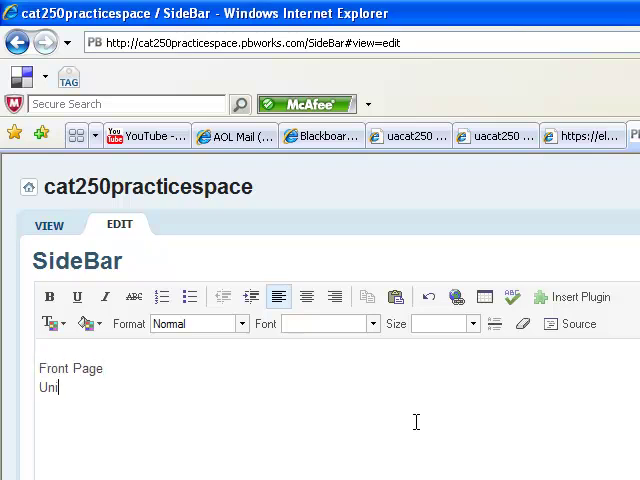
text(t Overview)
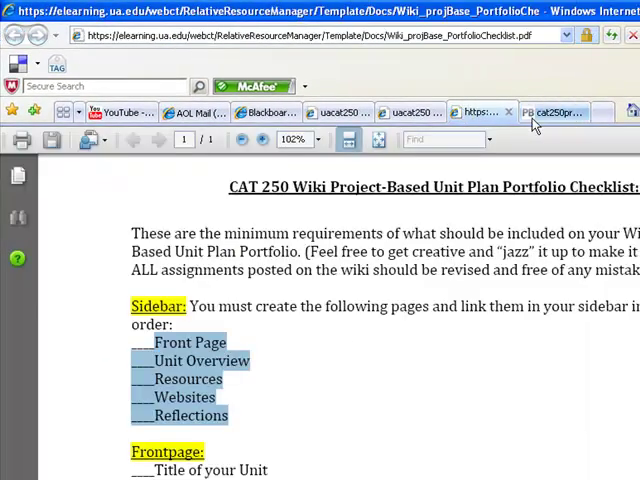
Step: Add Resources, Websites and Reflections lines to the SideBar
click(556, 112)
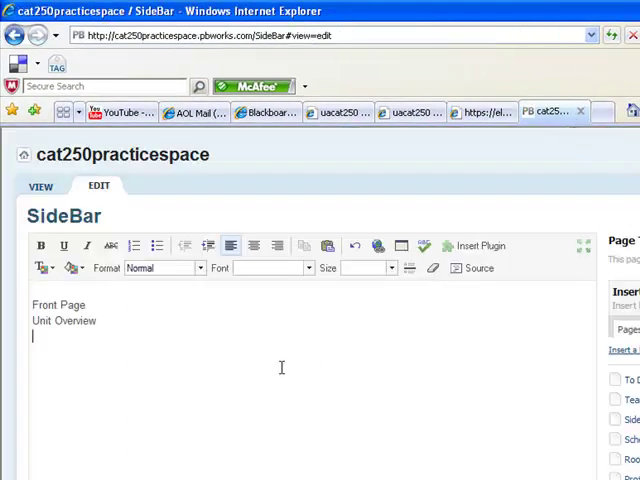
text(Resourc)
text(Websit)
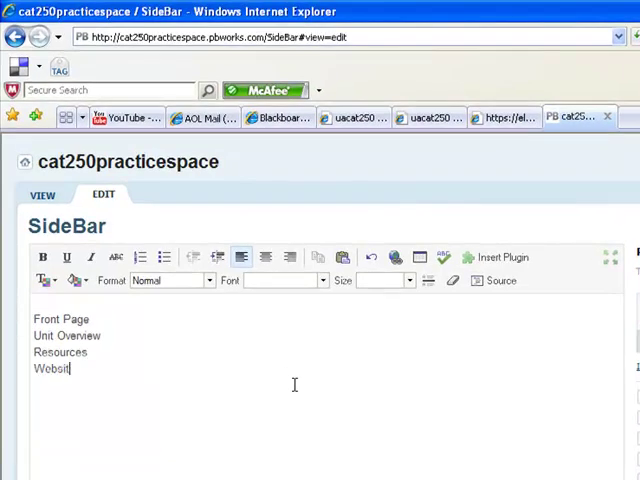
text(es)
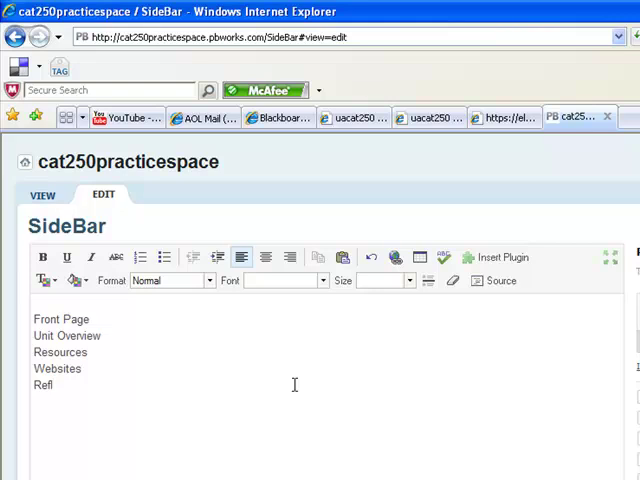
text(ections)
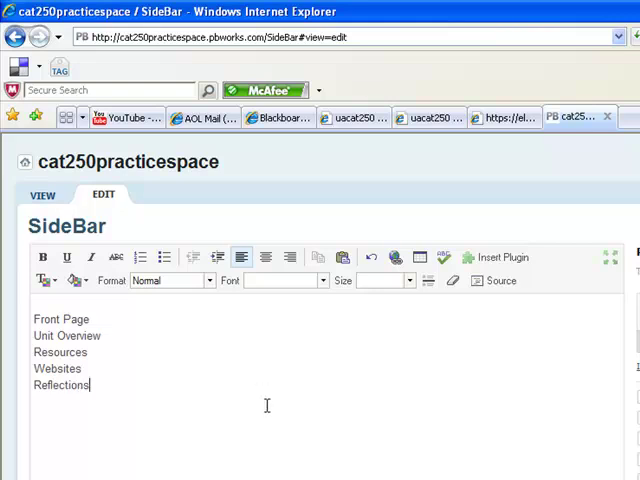
mouse_move(96, 320)
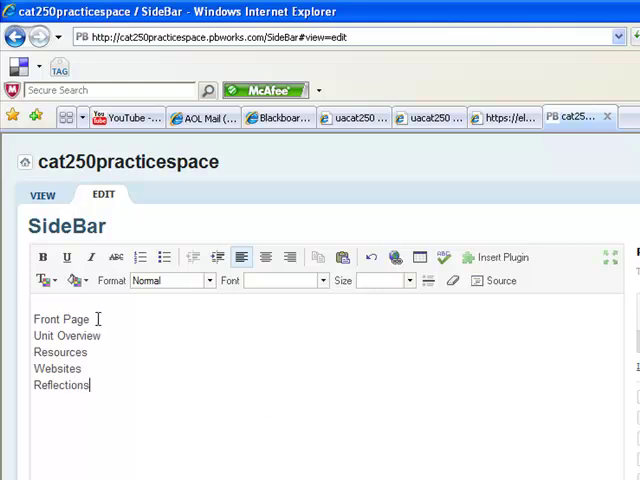
Step: Link the Front Page entry to the existing FrontPage wiki page
double_click(60, 318)
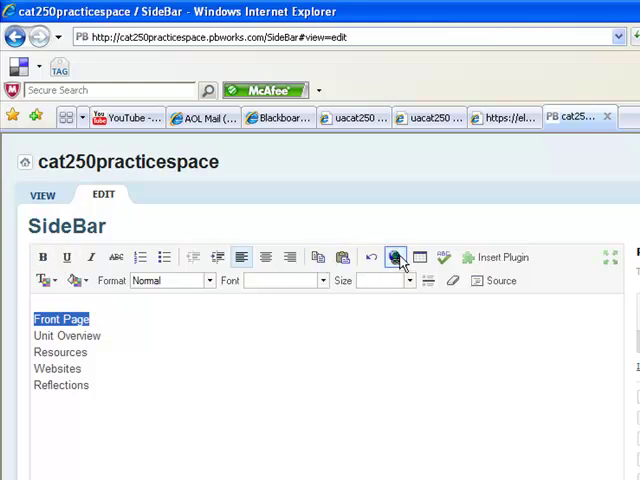
mouse_move(396, 272)
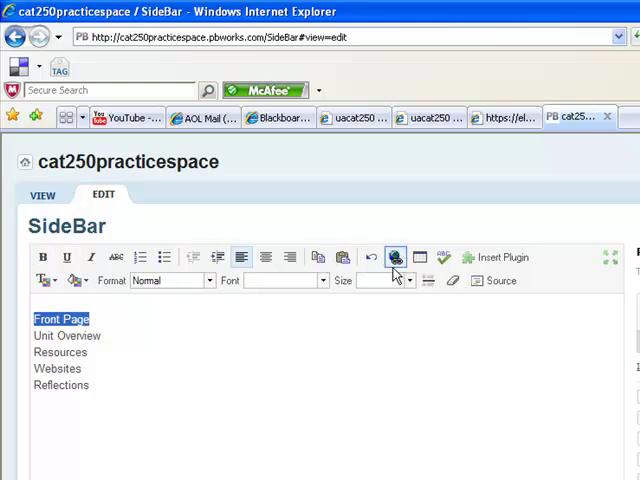
mouse_move(394, 256)
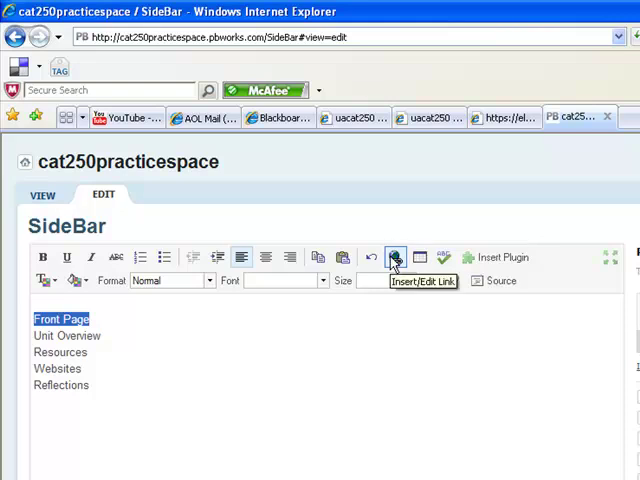
mouse_move(396, 260)
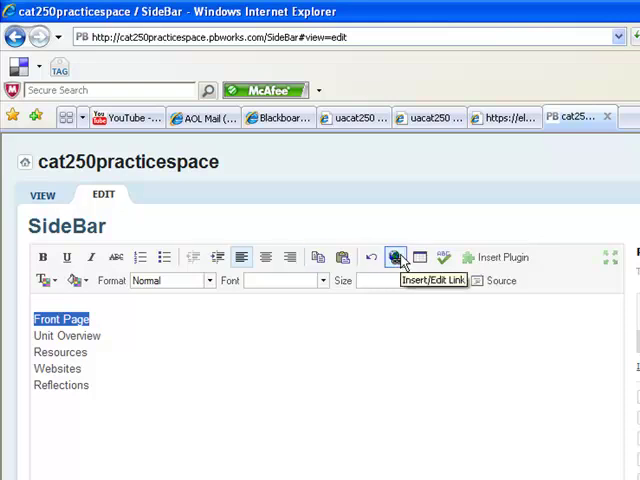
click(396, 256)
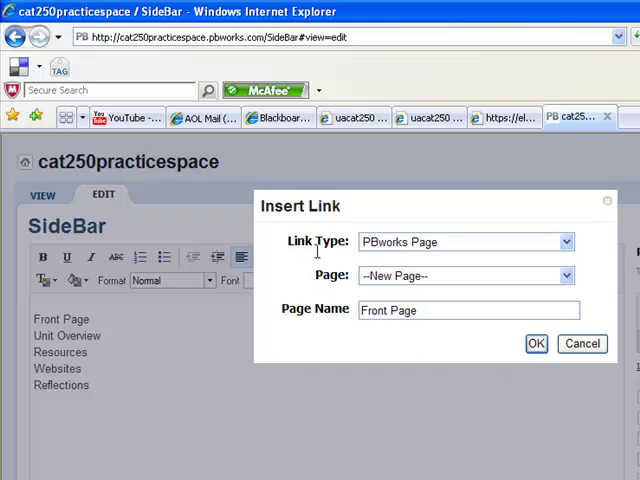
mouse_move(364, 250)
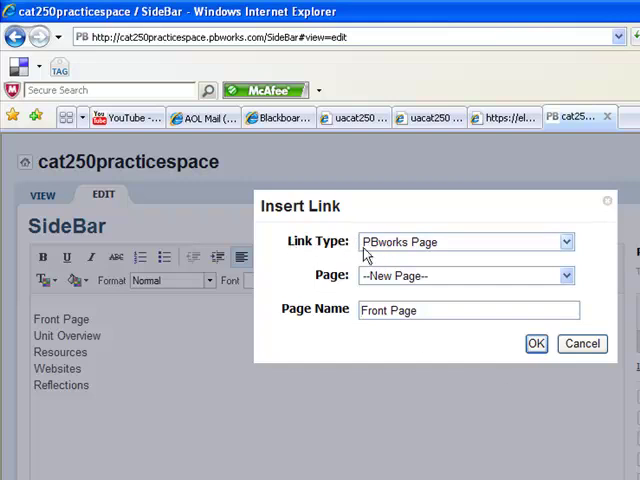
mouse_move(338, 282)
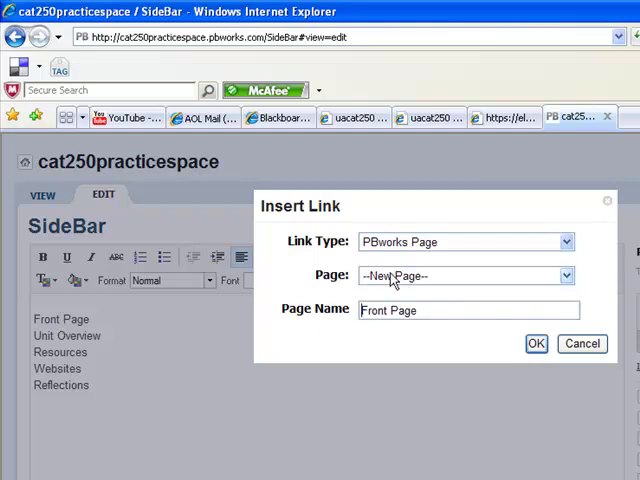
click(566, 276)
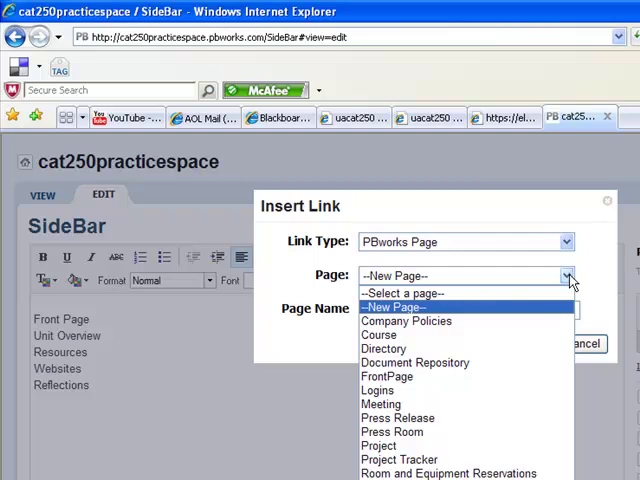
mouse_move(388, 376)
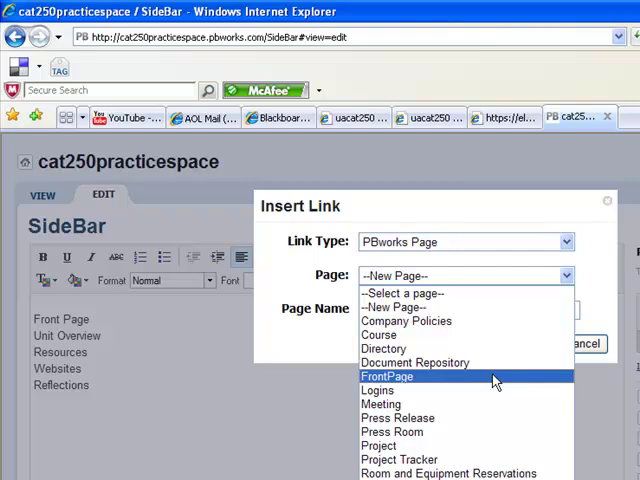
click(386, 376)
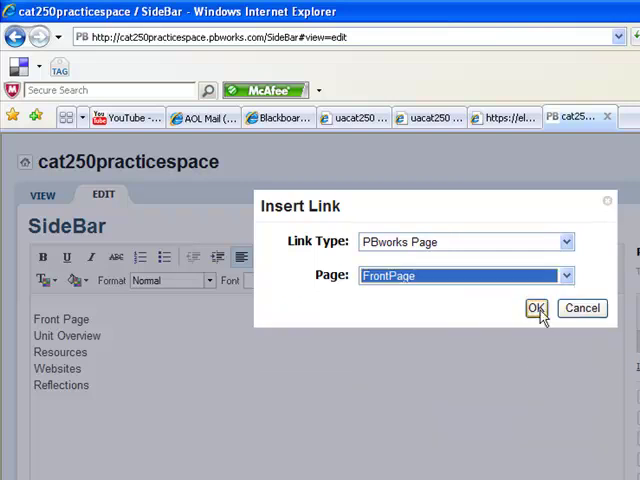
click(536, 308)
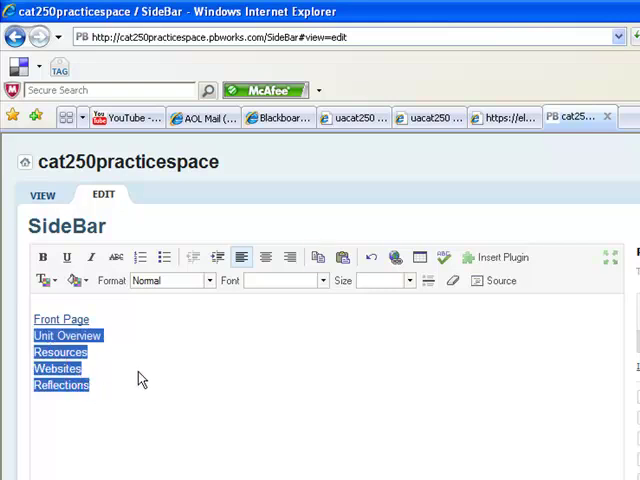
Step: Link Unit Overview, Resources, Websites and Reflections each to a new wiki page
click(90, 336)
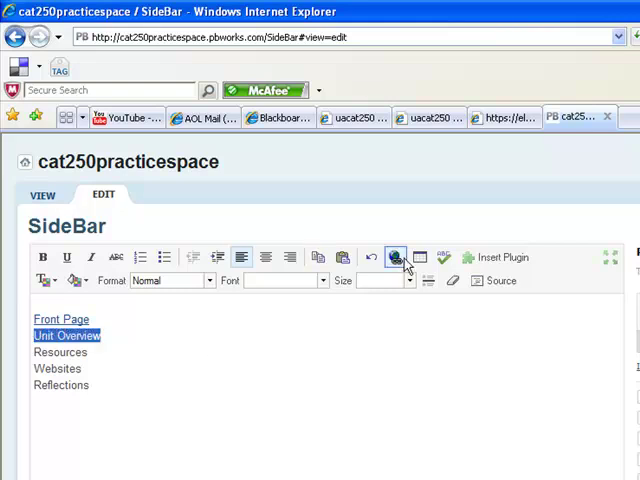
click(394, 256)
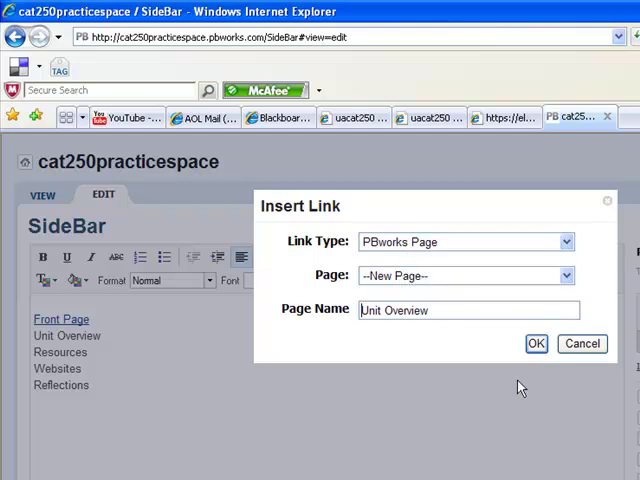
mouse_move(376, 280)
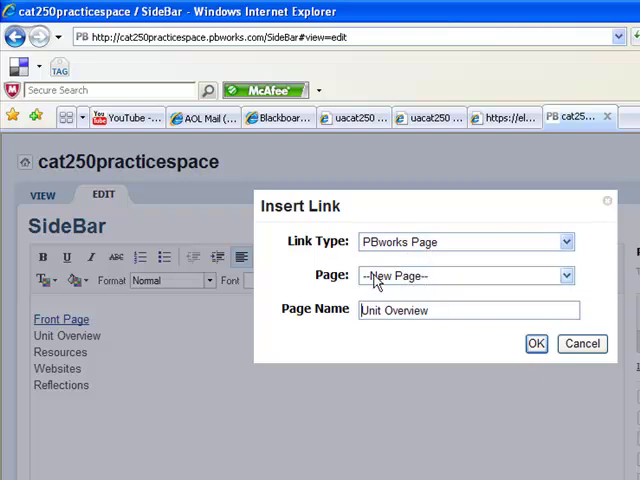
mouse_move(372, 338)
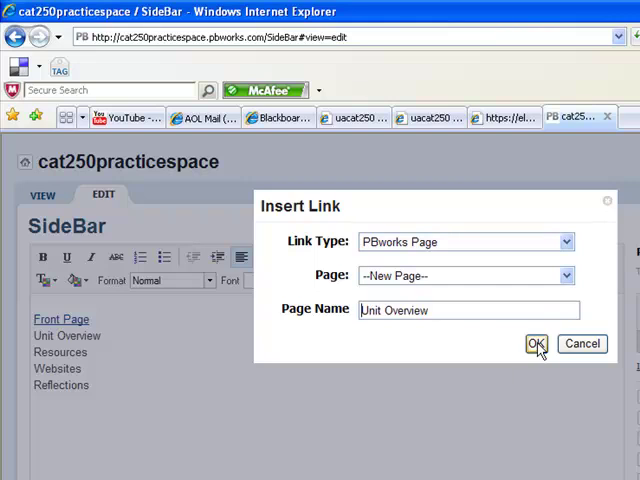
click(536, 344)
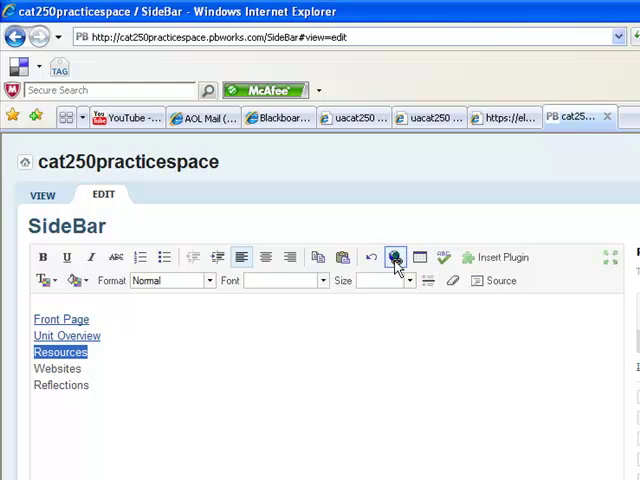
click(396, 256)
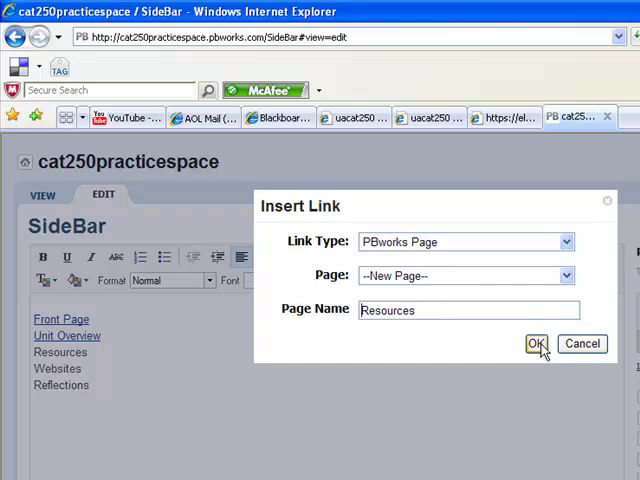
click(536, 344)
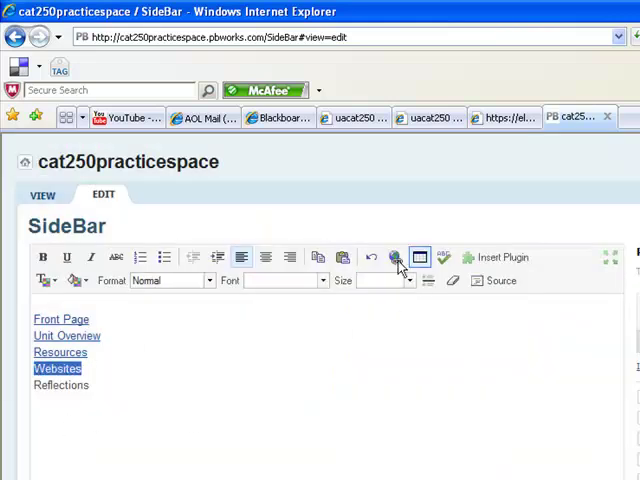
click(118, 388)
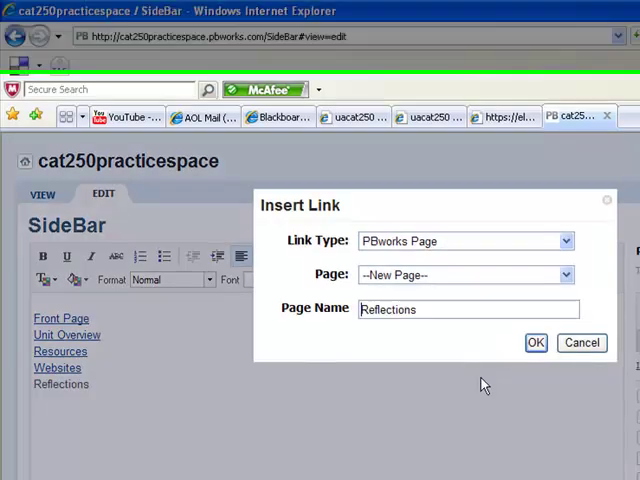
click(536, 342)
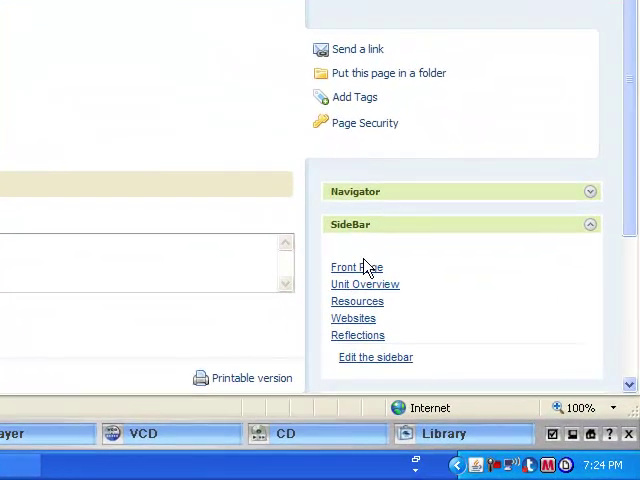
mouse_move(362, 278)
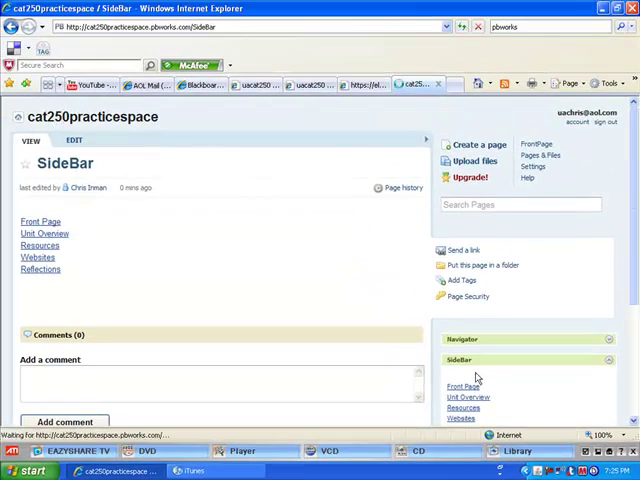
Step: Follow the sidebar's Unit Overview link to the Create a new page form
click(464, 386)
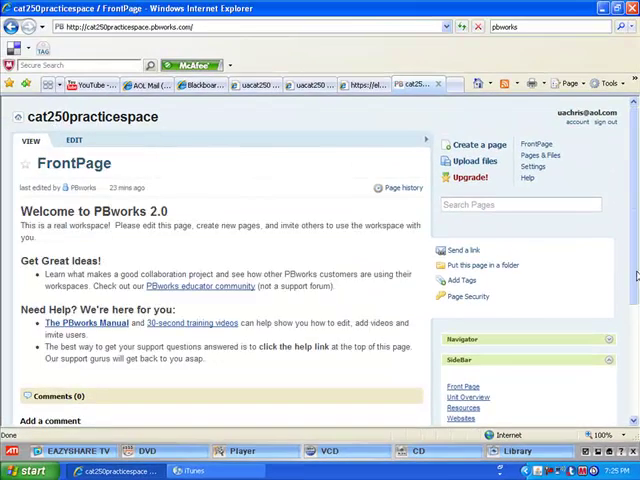
scroll(down, 3)
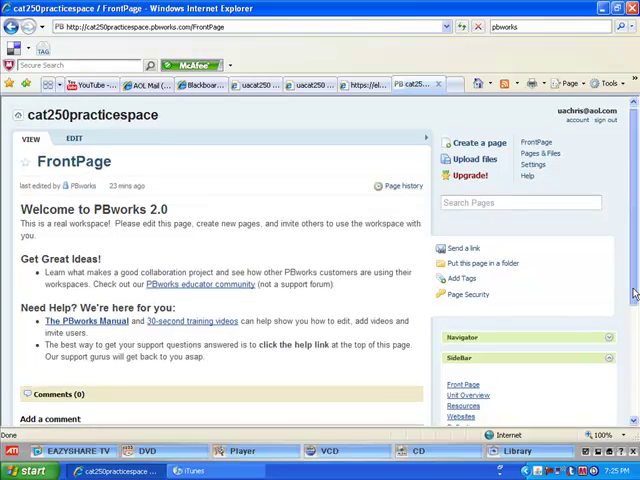
scroll(down, 3)
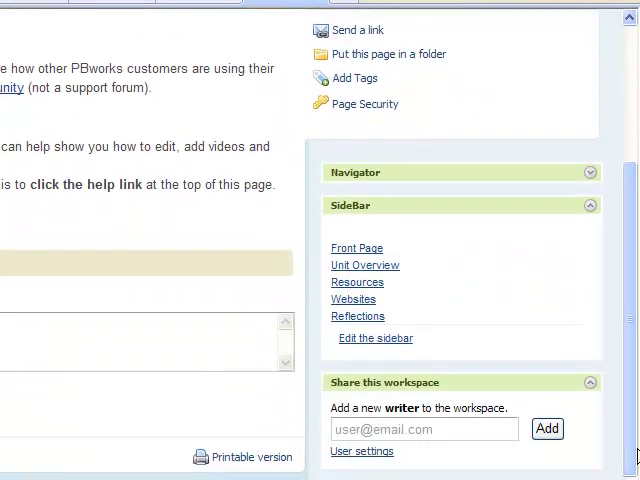
mouse_move(356, 316)
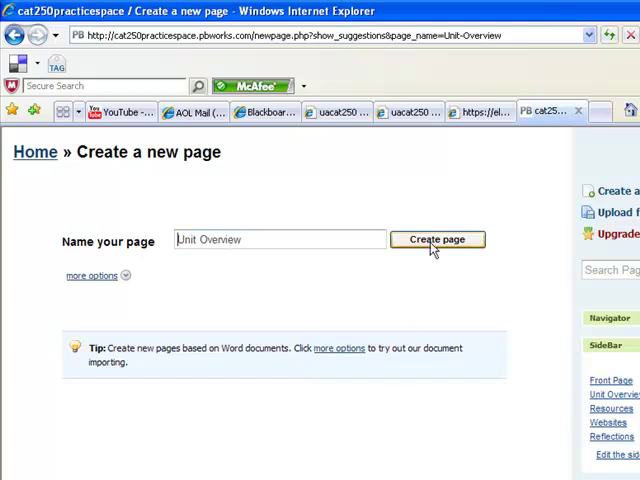
Step: Create the new Unit Overview page
click(436, 240)
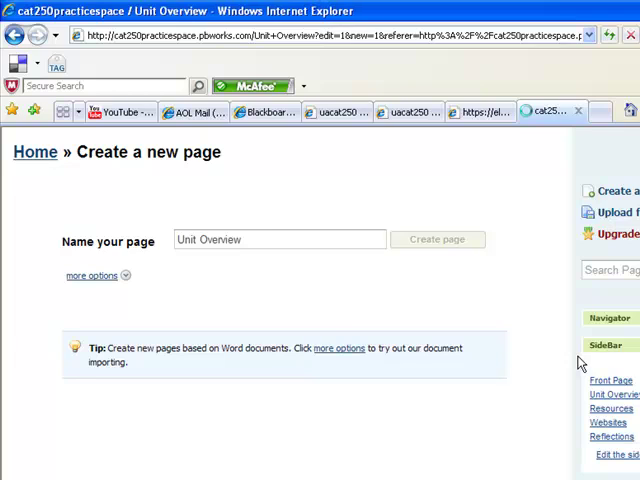
click(436, 240)
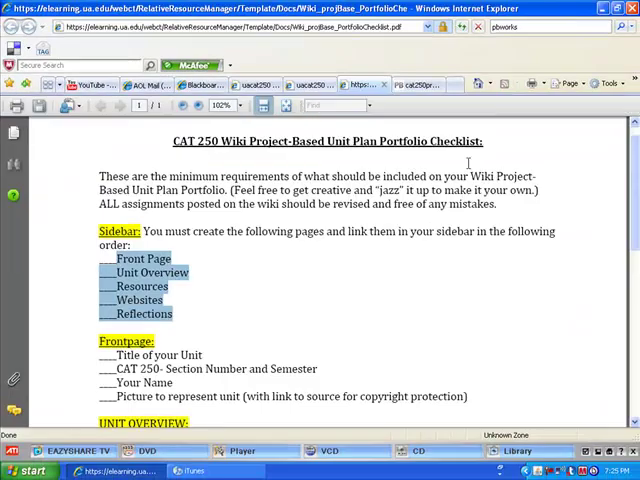
Step: Copy the Unit Overview requirements from the checklist PDF and return to the wiki
scroll(down, 3)
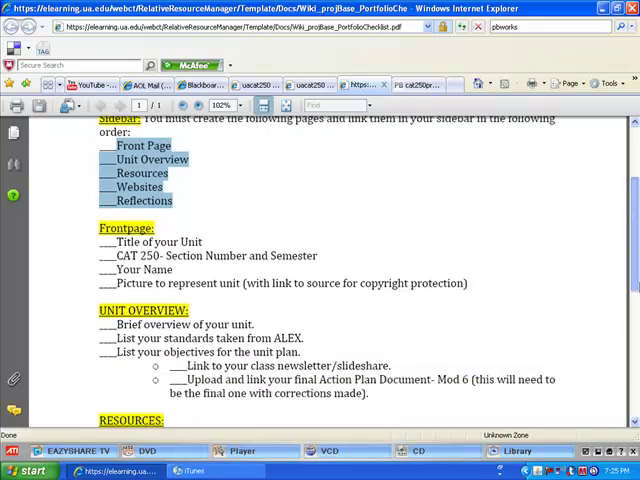
scroll(down, 3)
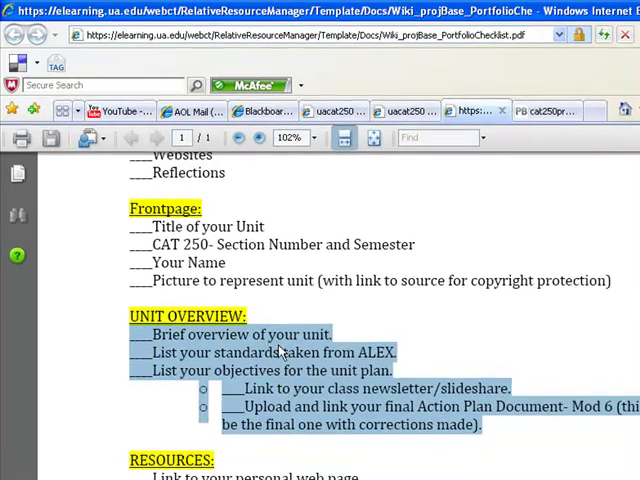
right_click(280, 352)
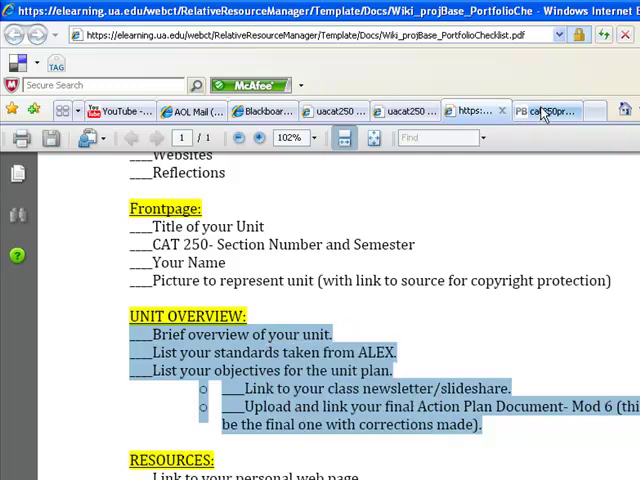
click(548, 110)
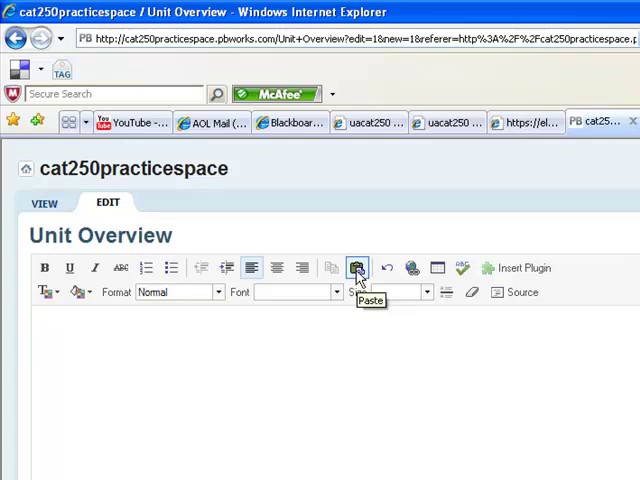
Step: Paste the copied Unit Overview checklist into the page, allowing clipboard access
click(36, 348)
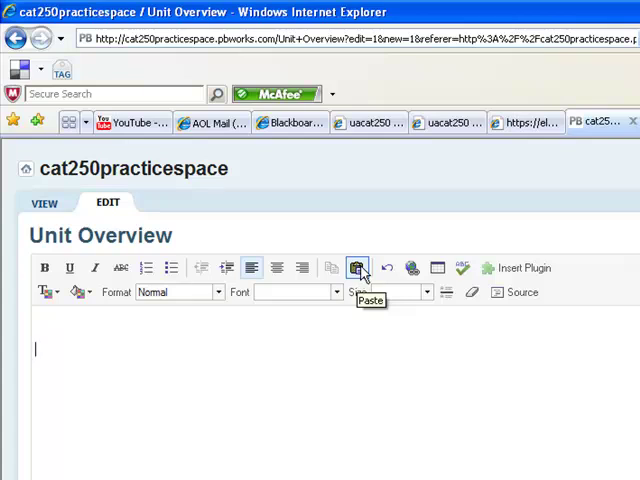
click(356, 268)
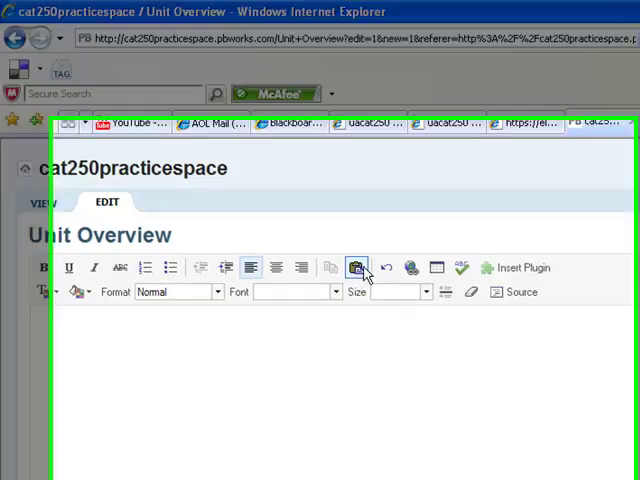
click(356, 268)
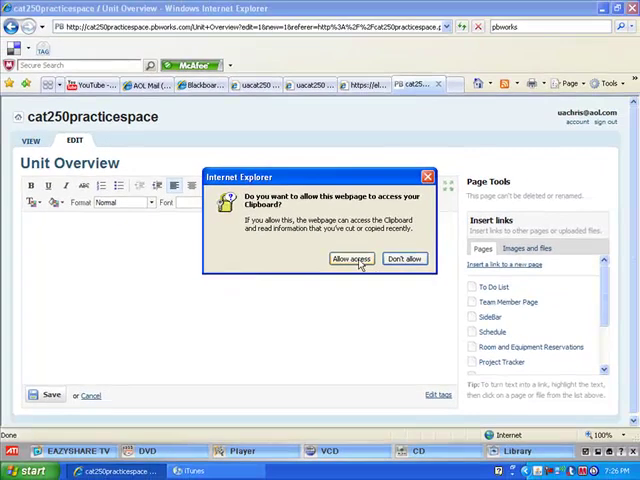
click(352, 260)
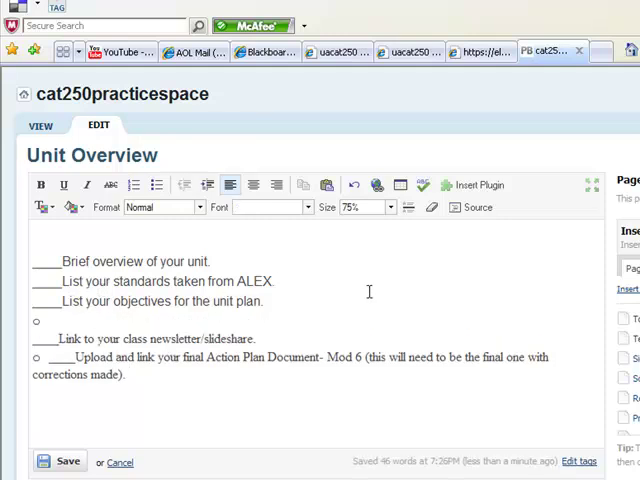
Step: Annotate the ALEX standards and unit plan objectives items with (Module 2)
text((M)
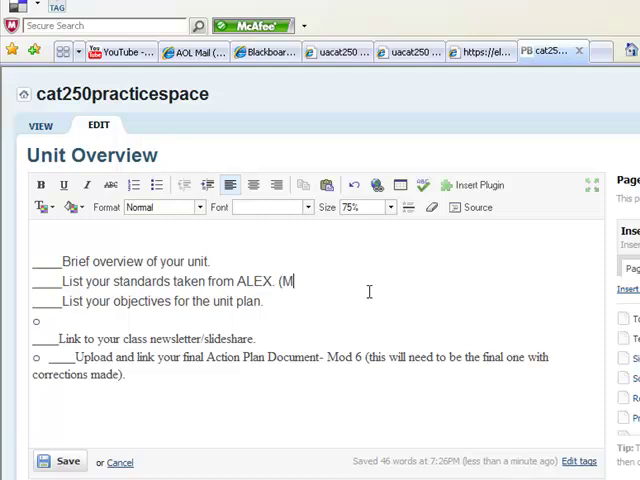
text(odule 2))
click(148, 300)
text( ()
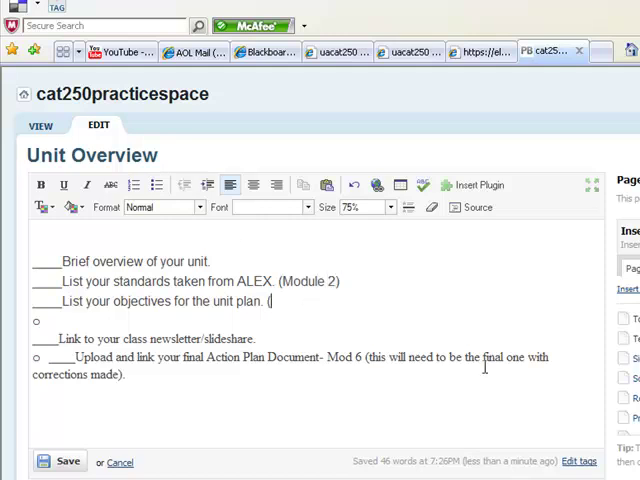
text(Module 2)
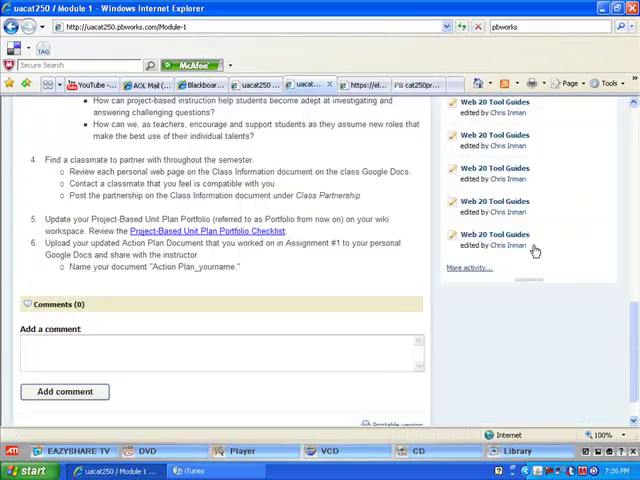
scroll(up, 3)
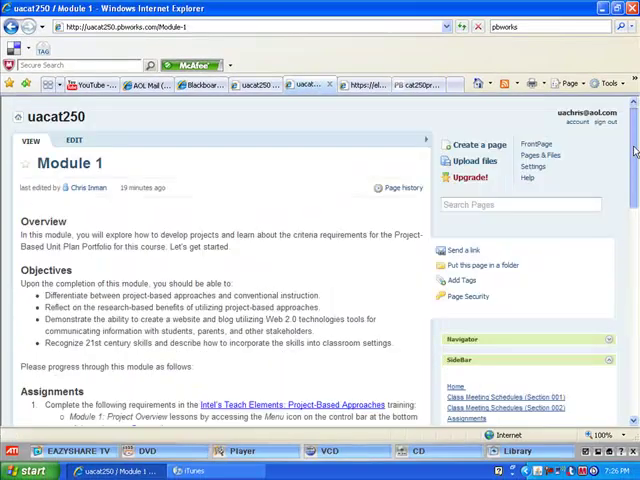
scroll(down, 3)
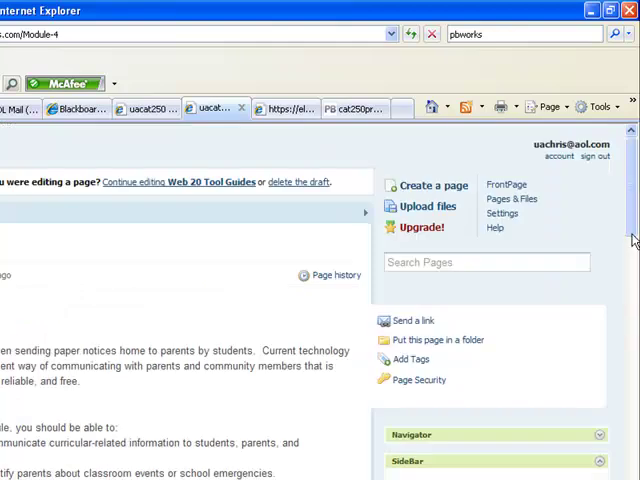
scroll(down, 3)
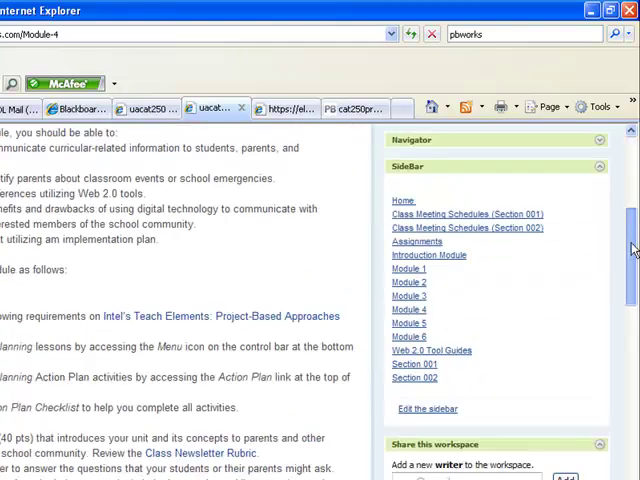
scroll(down, 3)
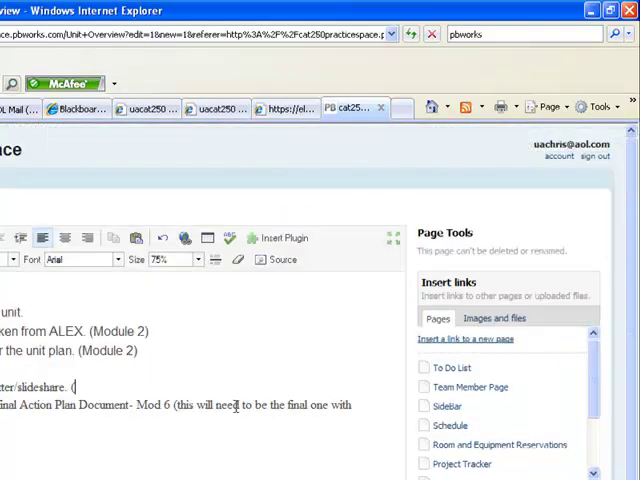
Step: Note after the overview item that it is completed in the SlideShare Newsletter module
text(Module 4))
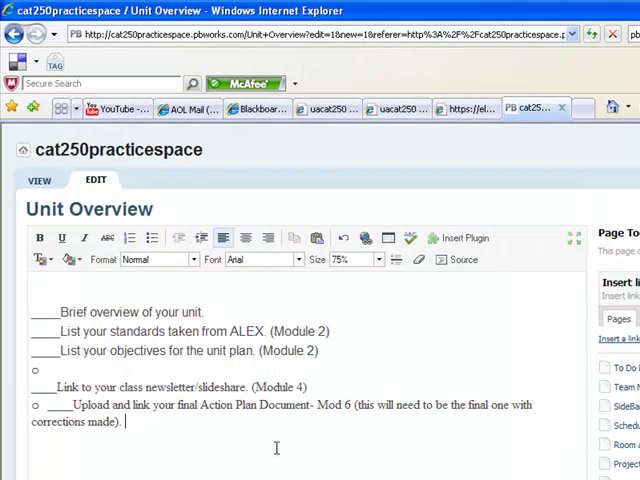
mouse_move(178, 412)
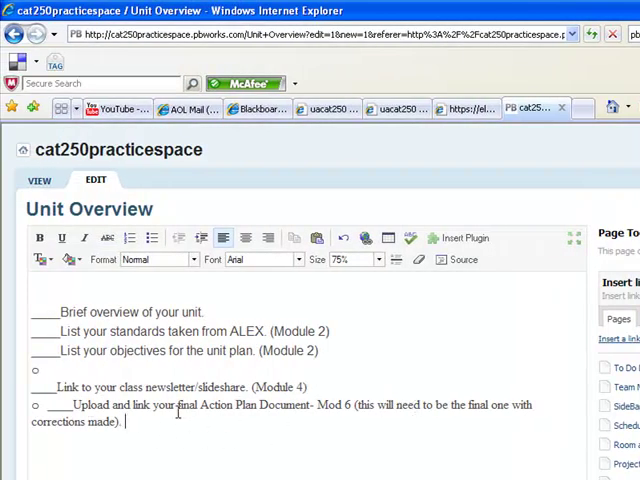
mouse_move(232, 432)
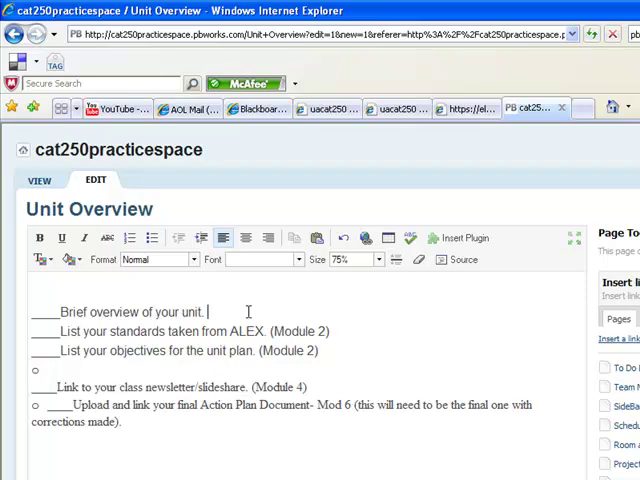
text(()
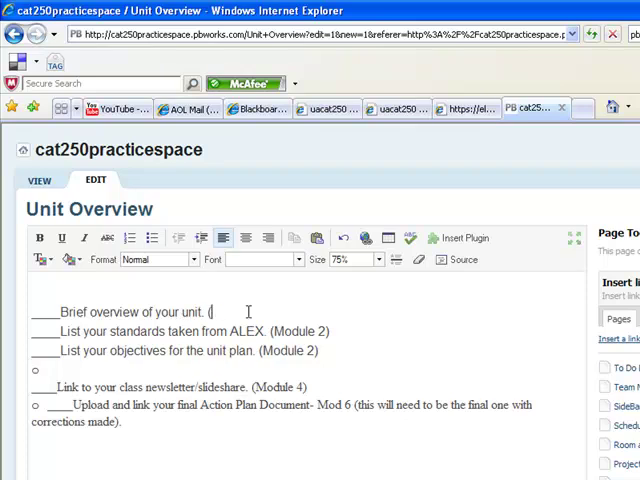
text(Slide)
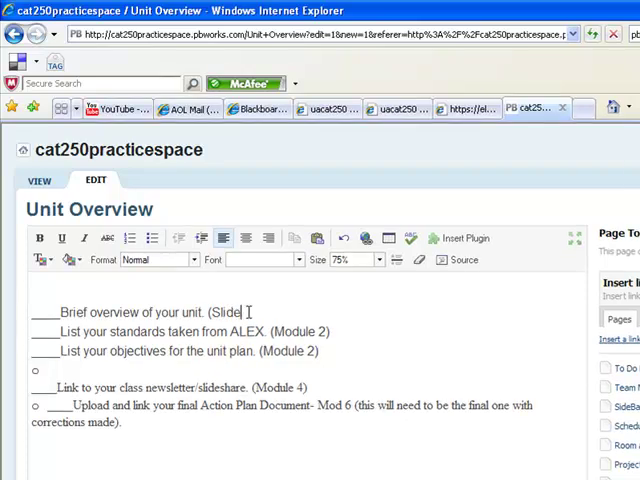
text(Share Newsletter)
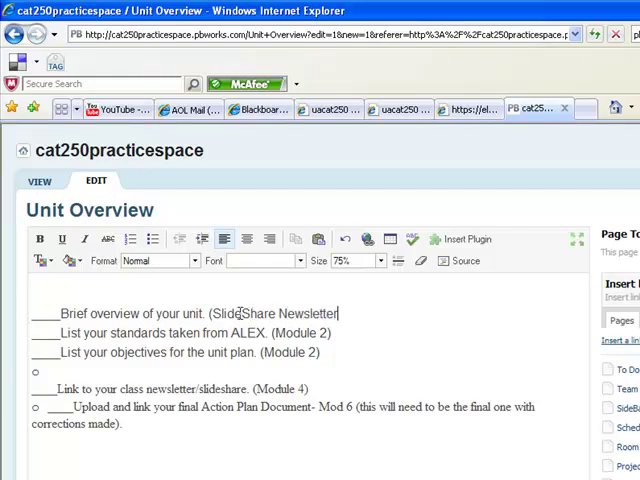
text(completed in your)
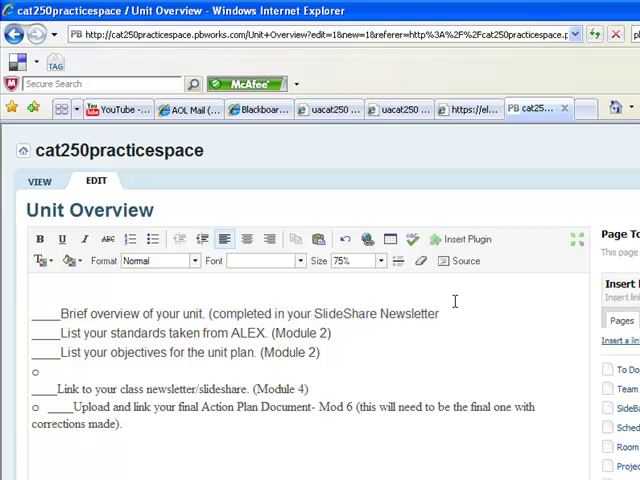
mouse_move(470, 312)
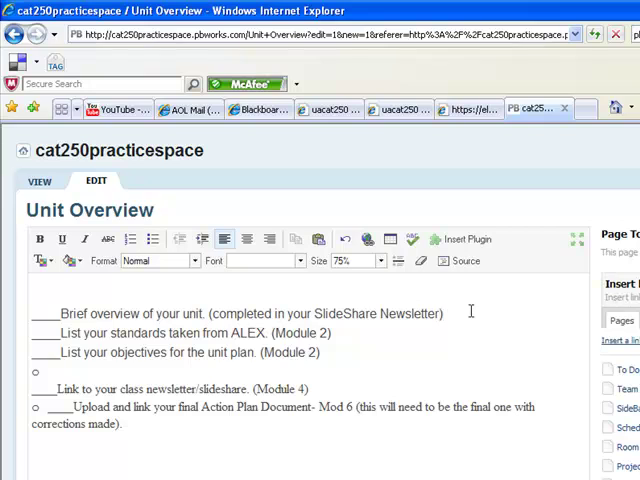
mouse_move(92, 312)
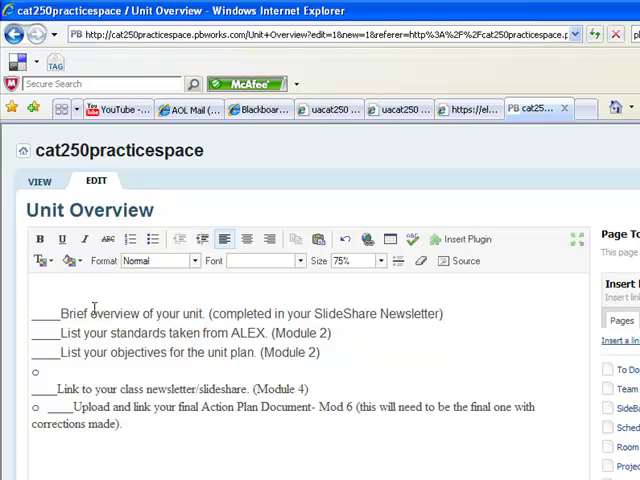
Step: Save the Unit Overview page and return to viewing it
scroll(down, 3)
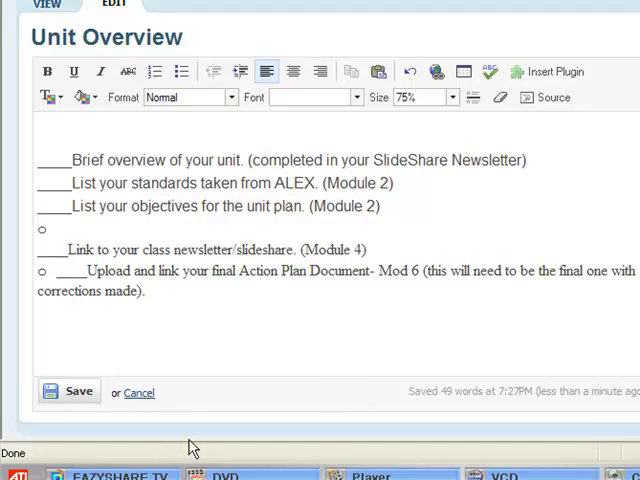
click(66, 390)
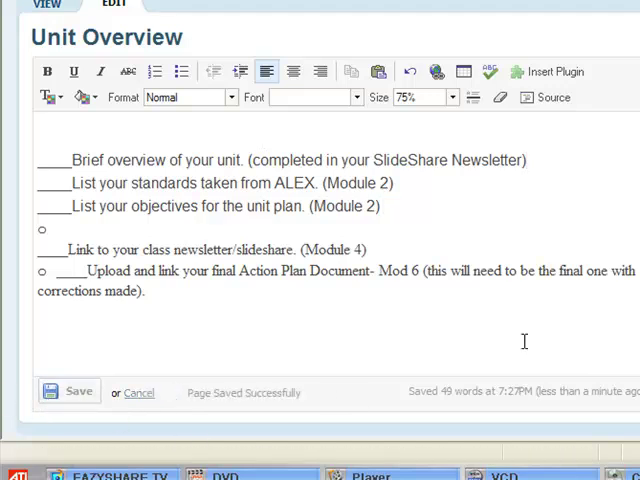
click(66, 390)
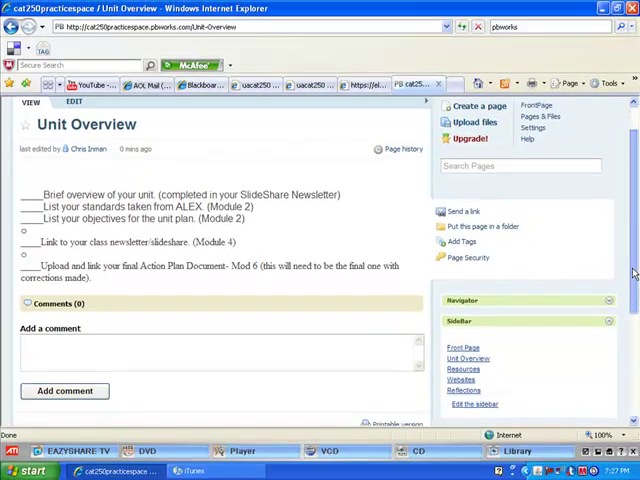
Step: Create the Resources page and paste in the Resources checklist items, allowing clipboard access
scroll(down, 3)
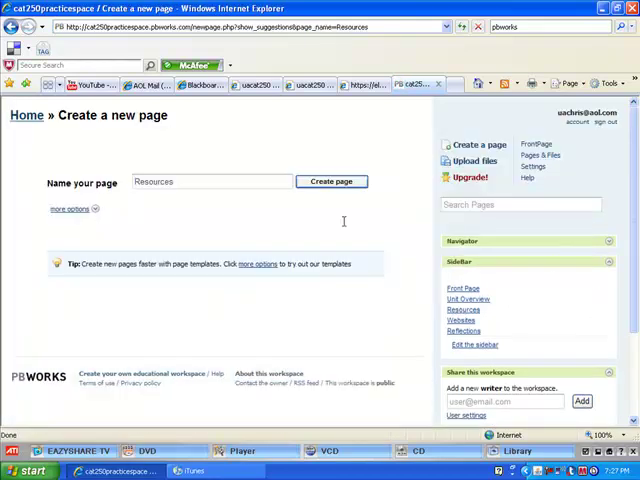
mouse_move(330, 196)
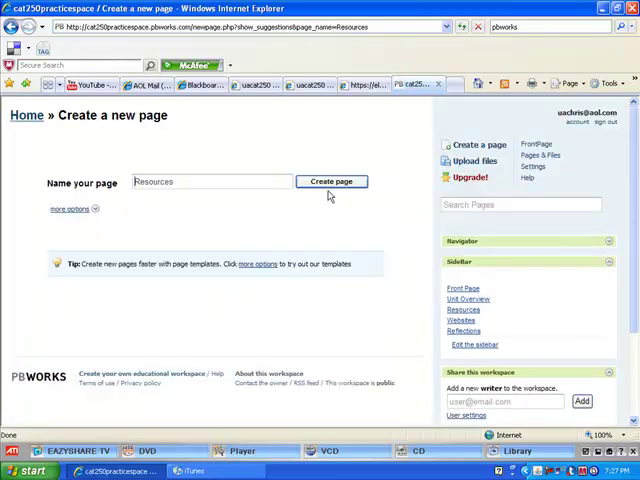
click(332, 180)
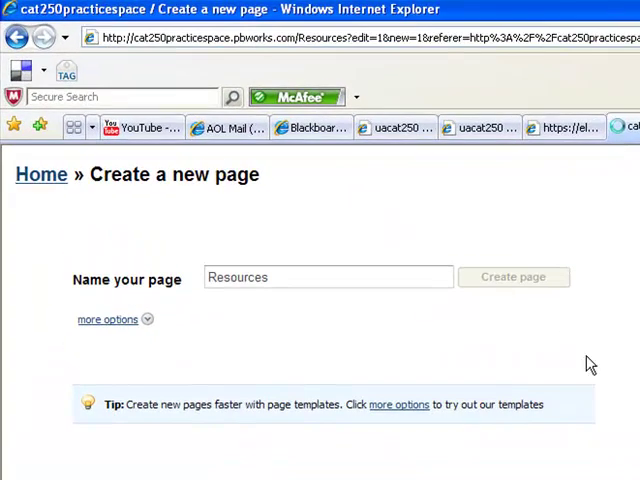
click(512, 276)
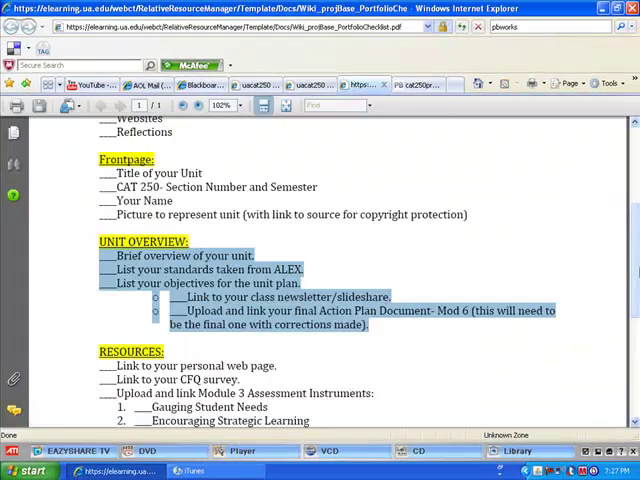
scroll(down, 3)
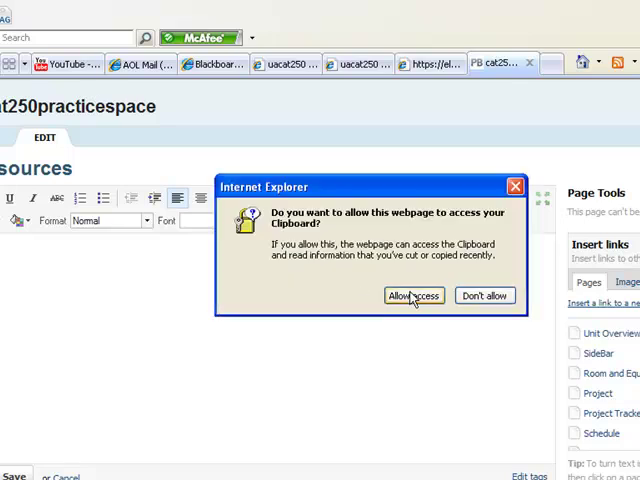
click(412, 296)
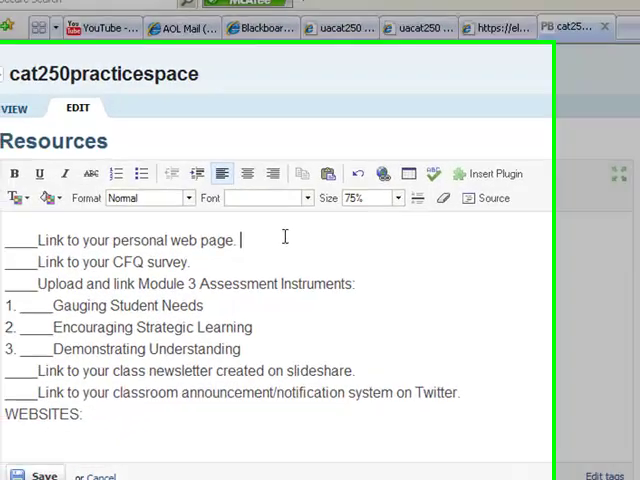
Step: Annotate the Resources items with (Webs Assignment-Module 1), (Module 2) and (Module 3)
text((Webs Assignment)
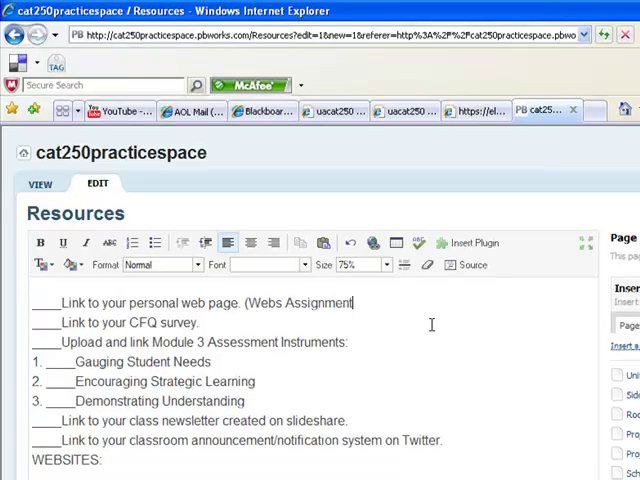
text(-Module 1)
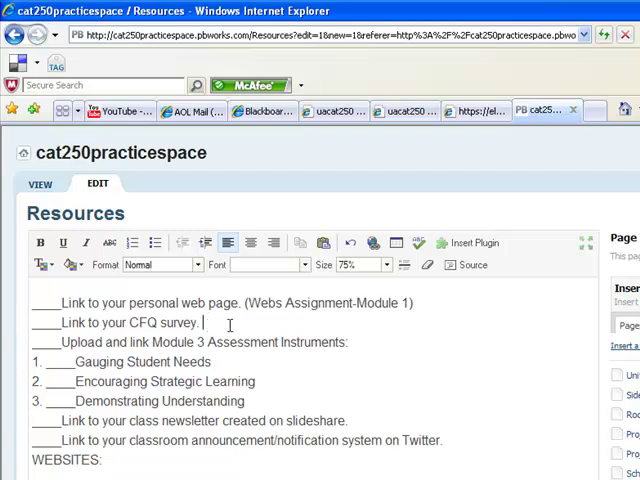
text(()
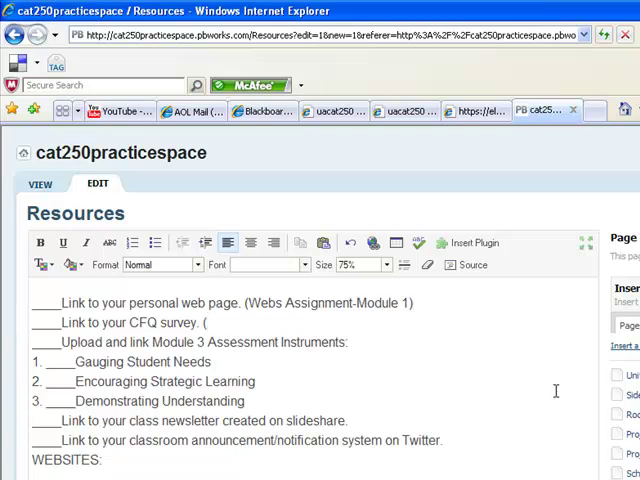
text(Module 2)
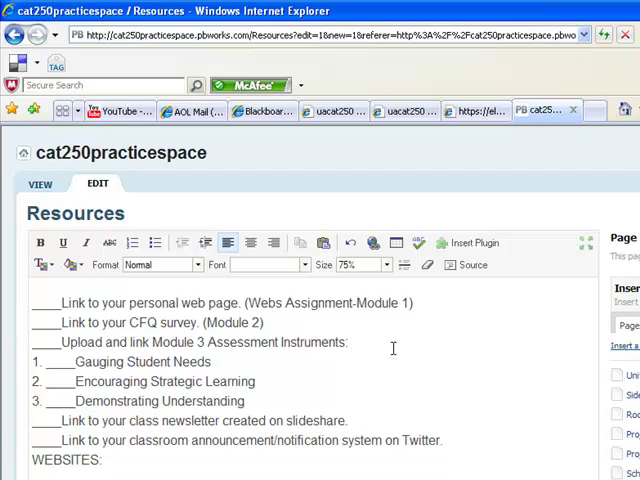
text((Module)
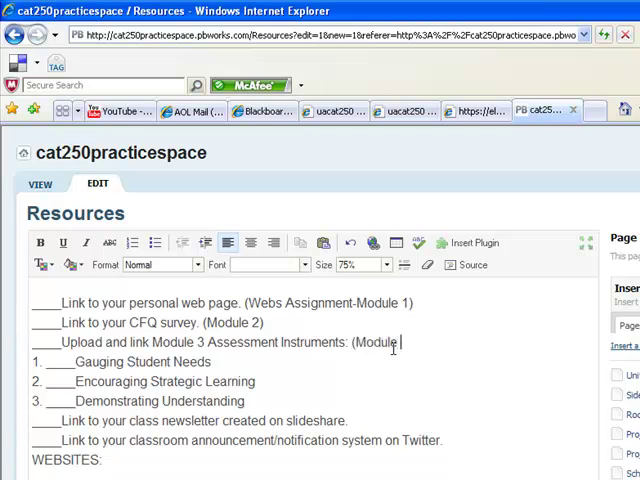
text(3))
click(190, 420)
text( ()
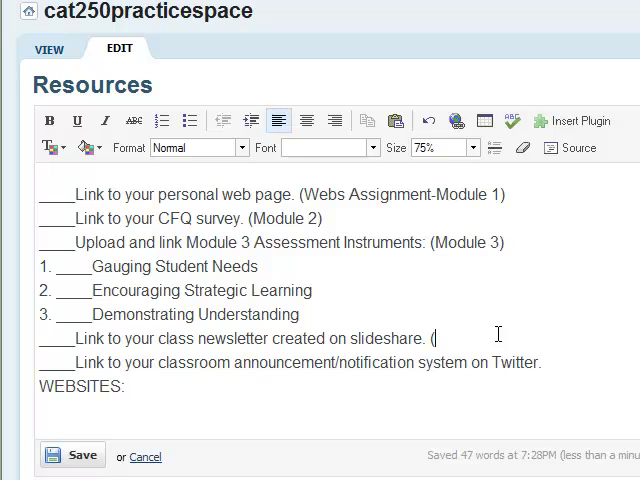
Step: Label the newsletter item Module 4
text(Module)
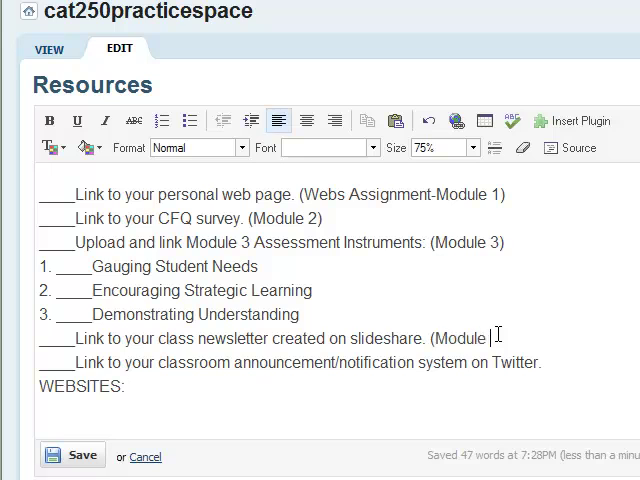
text(4)
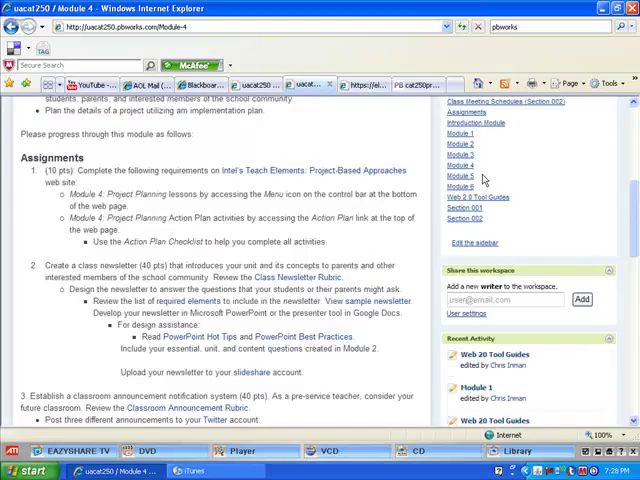
Step: Return to the Resources page being edited to finish the Module 4 labels and save
scroll(down, 3)
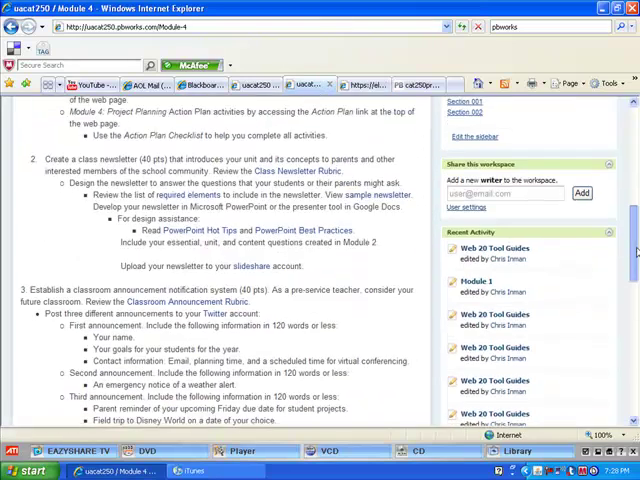
click(410, 84)
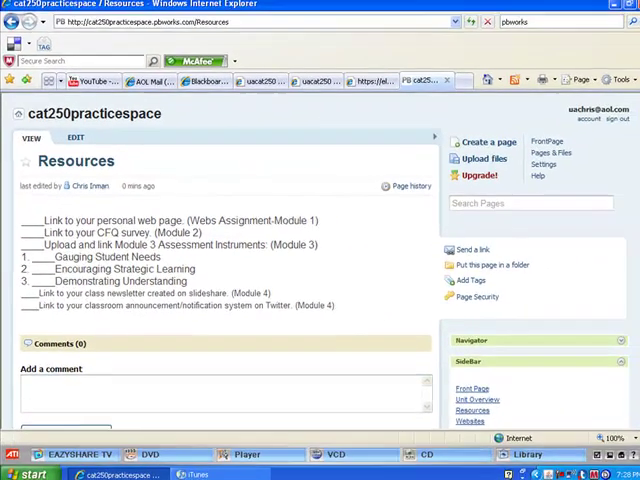
Step: Create the new Websites page from the sidebar link
scroll(down, 3)
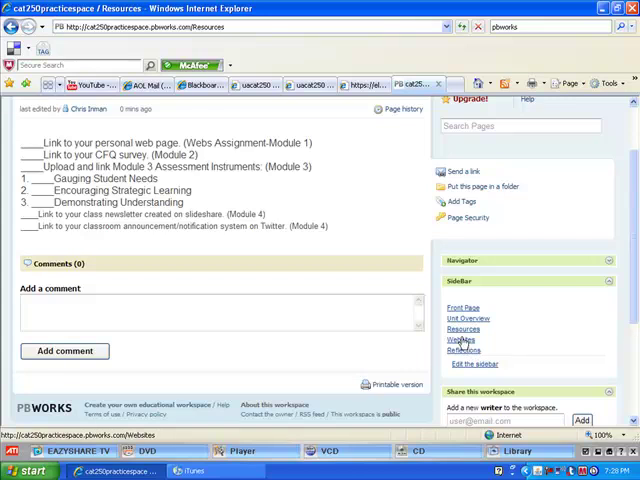
click(460, 340)
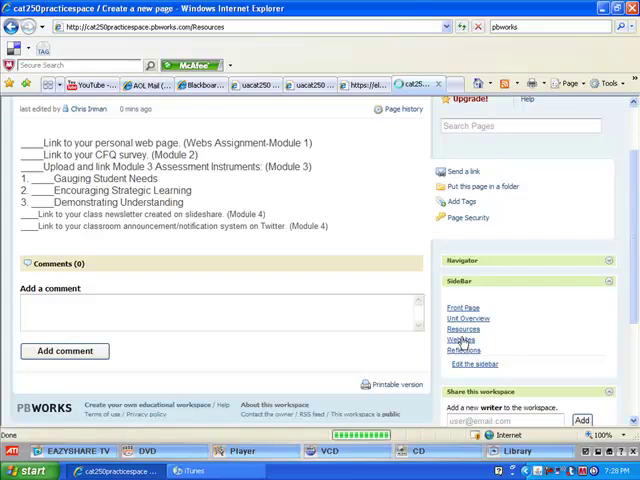
click(460, 340)
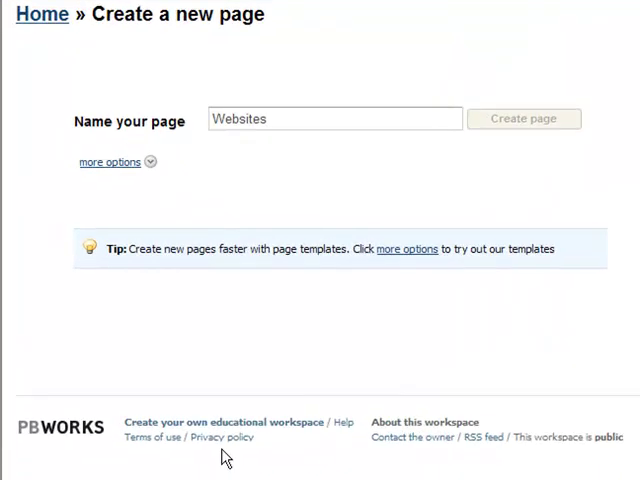
click(524, 118)
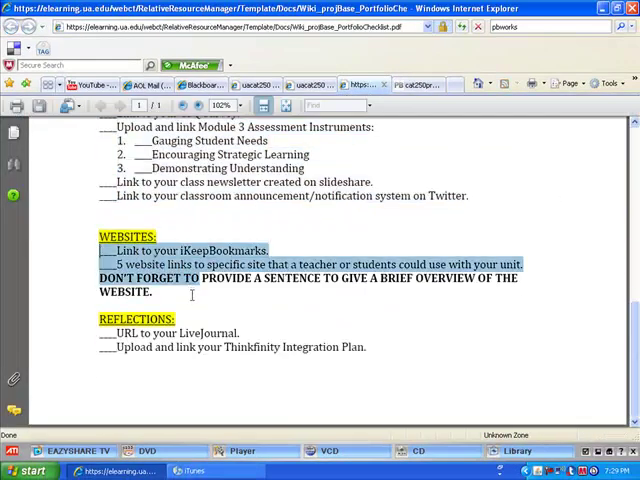
Step: Copy the Websites checklist items from the PDF and paste them into the page
right_click(190, 290)
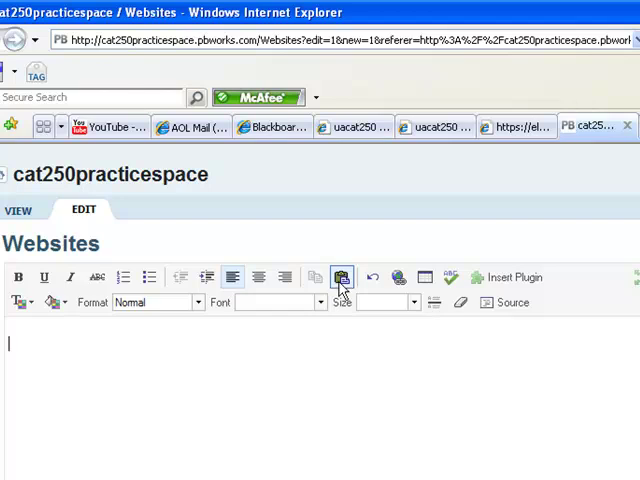
click(340, 276)
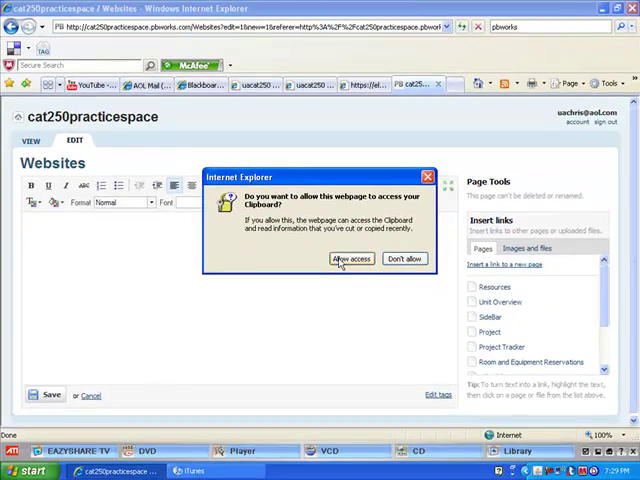
click(352, 258)
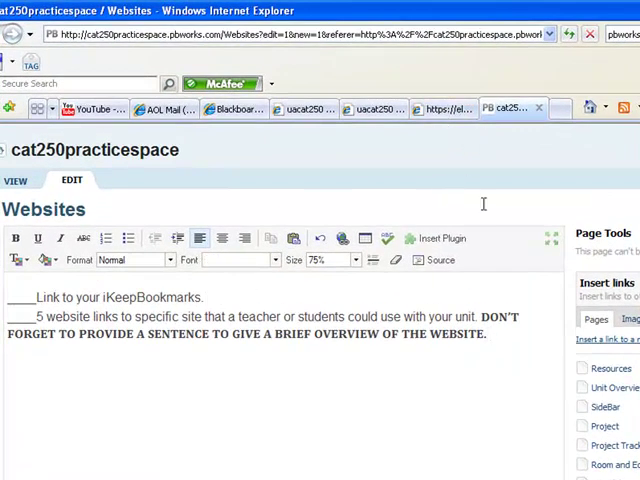
Step: Label the bookmarks item (Module 5) and add "(Use the same websites that you put in your iKeepBookmarks)."
text((Module)
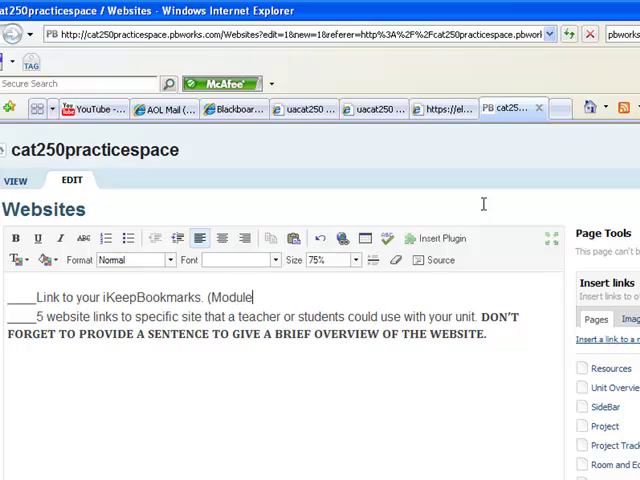
text(5))
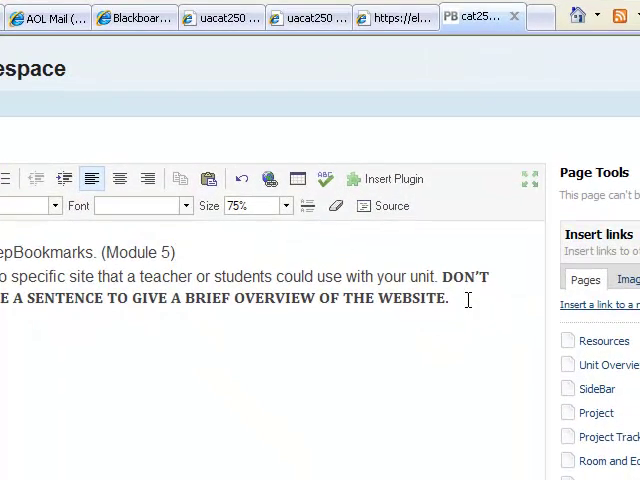
text((Use the same w)
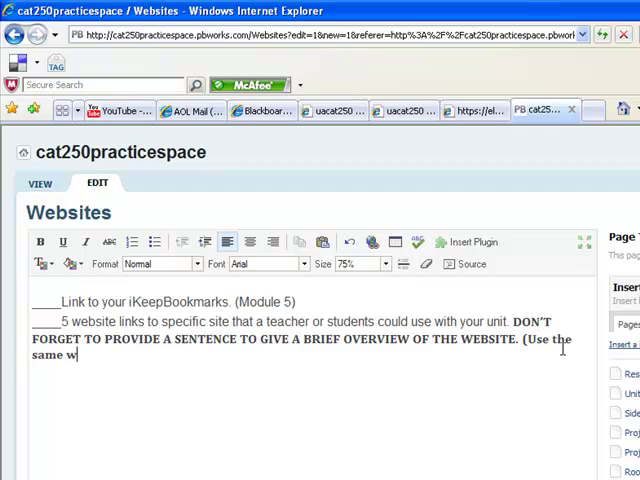
text(ebsites that)
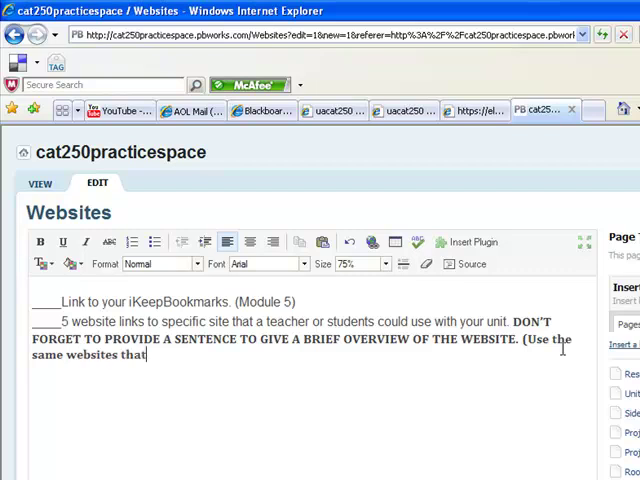
text(you put in)
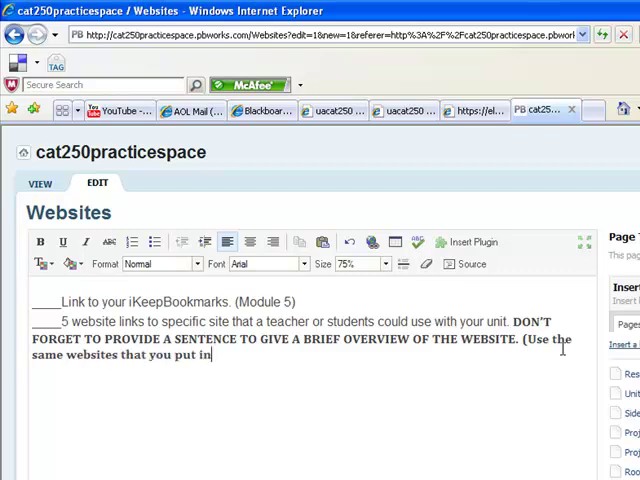
text(your)
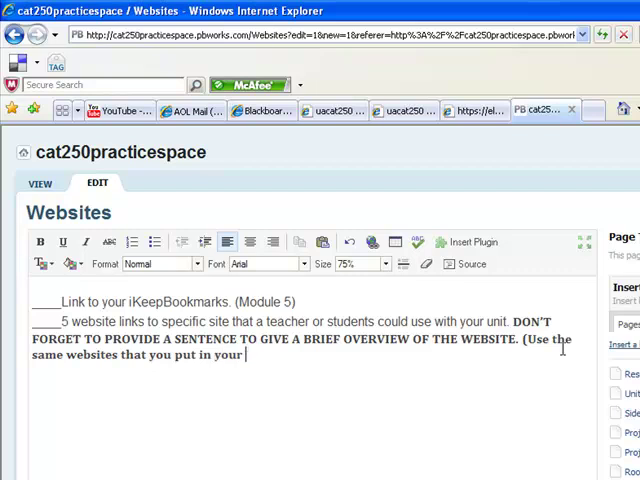
text(iKeepboo)
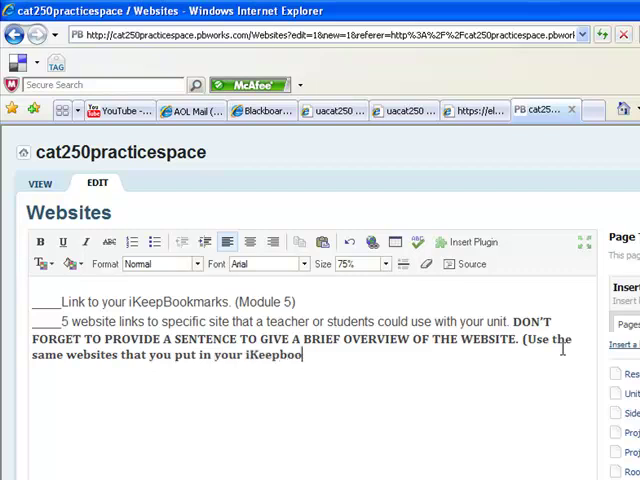
text(kmarks).)
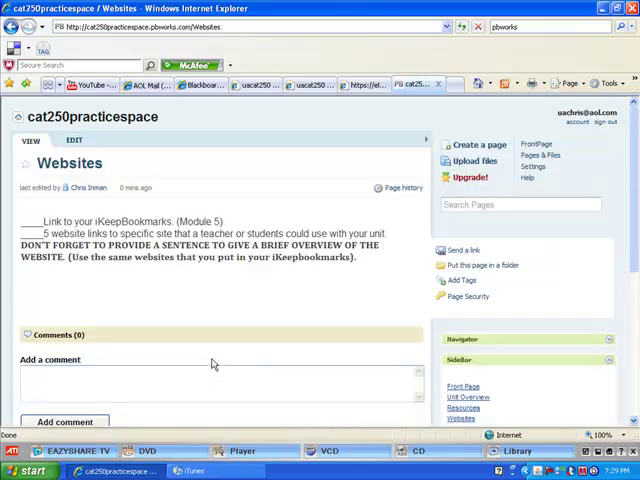
Step: Create a new page named Reflections and open it in the editor
scroll(down, 3)
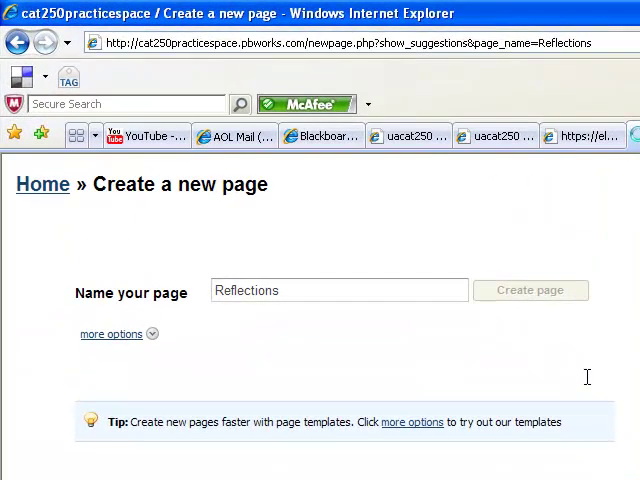
click(532, 290)
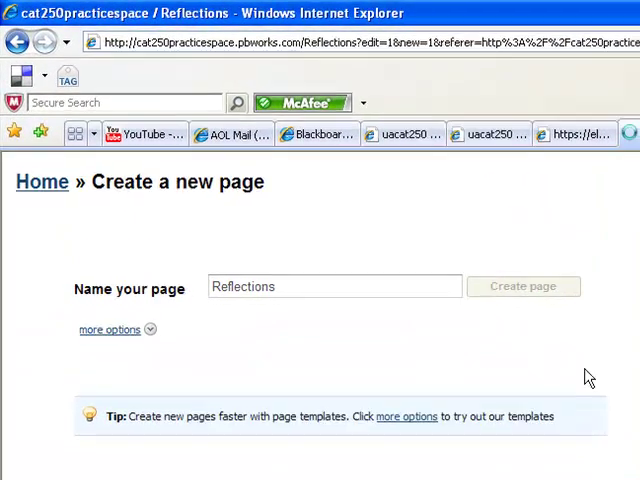
click(524, 286)
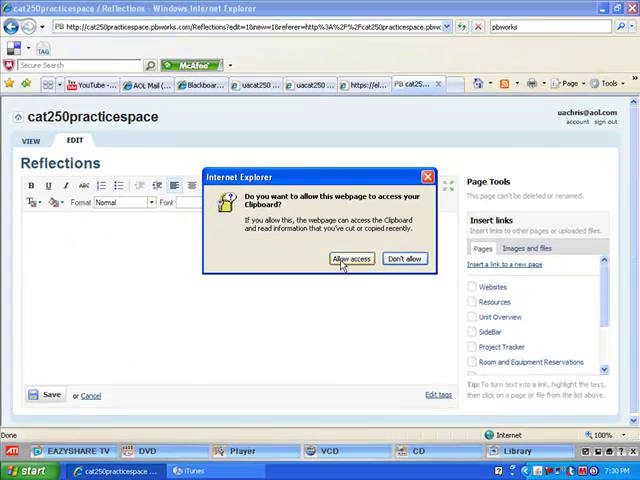
Step: Paste the items, note LiveJournal as (Worked on throughout course) and Thinkfinity as (Module 5), and save
click(352, 260)
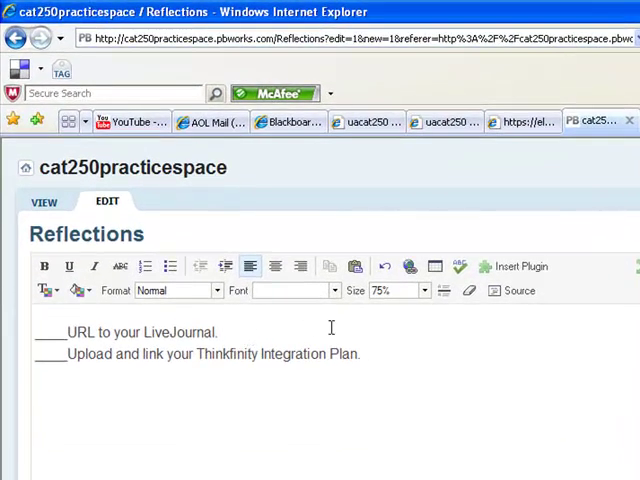
text(()
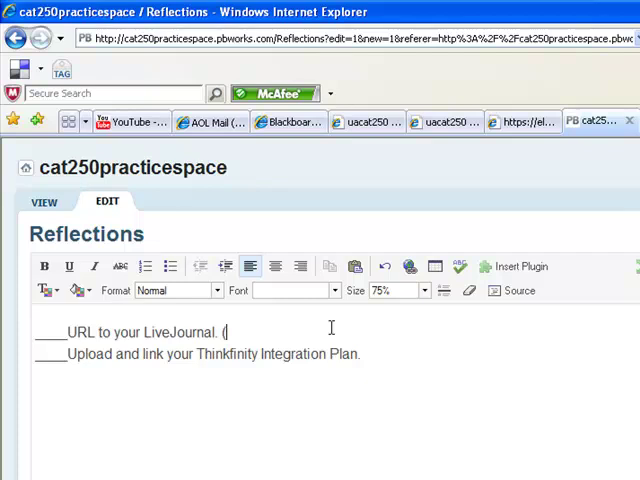
text((Worked on th)
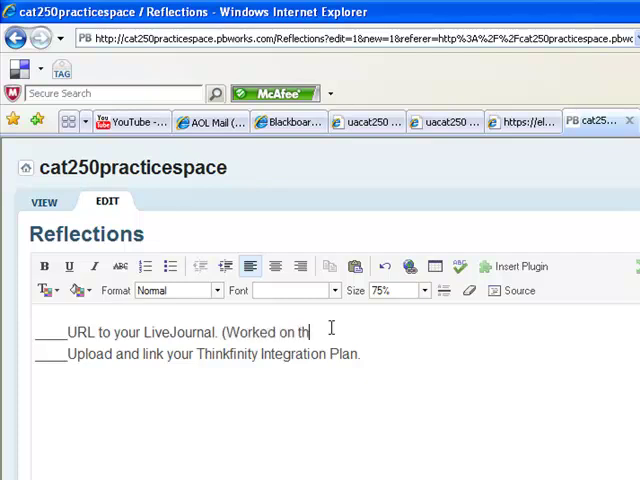
text(roughout cour)
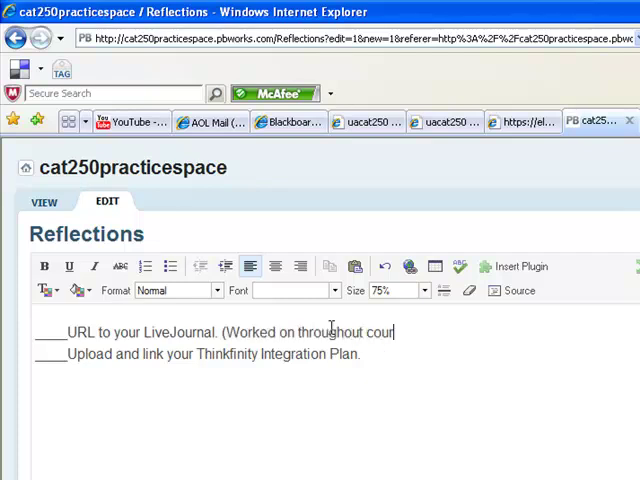
text(se))
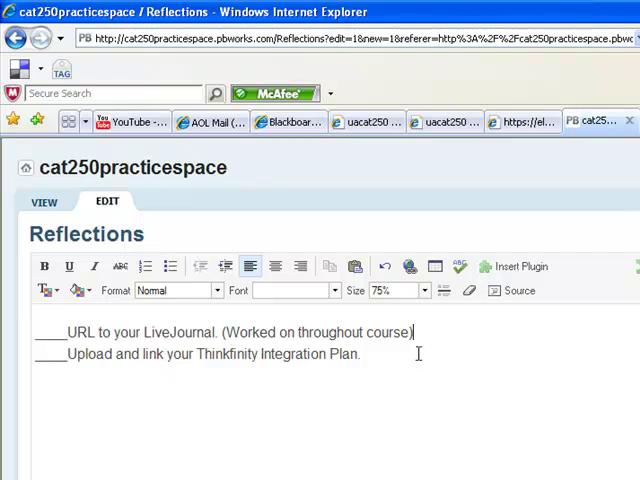
text(()
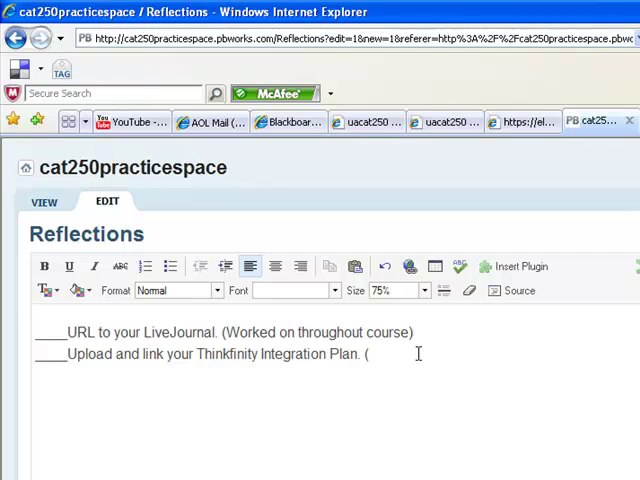
text(Module 5)
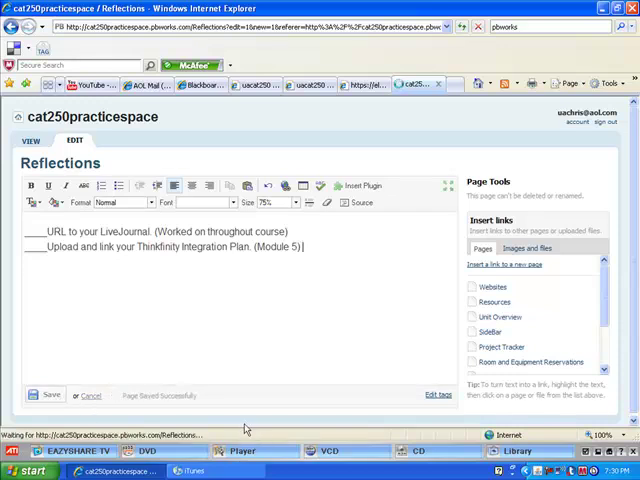
click(50, 394)
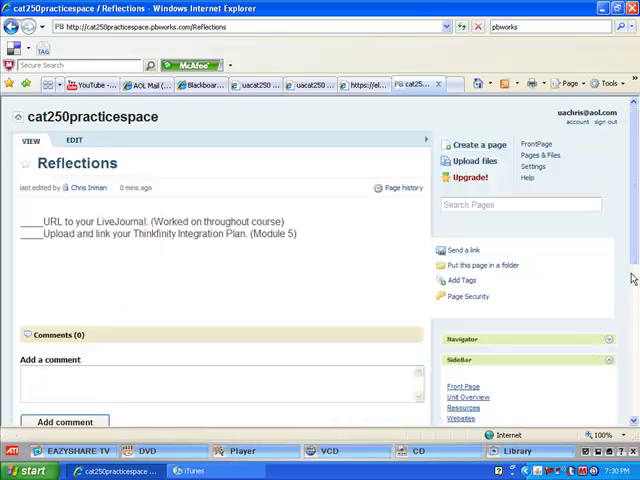
Step: Go to the FrontPage and open it for editing
scroll(down, 3)
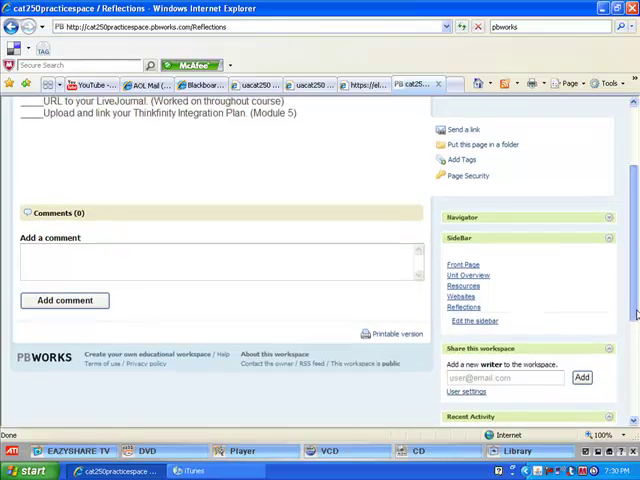
click(462, 264)
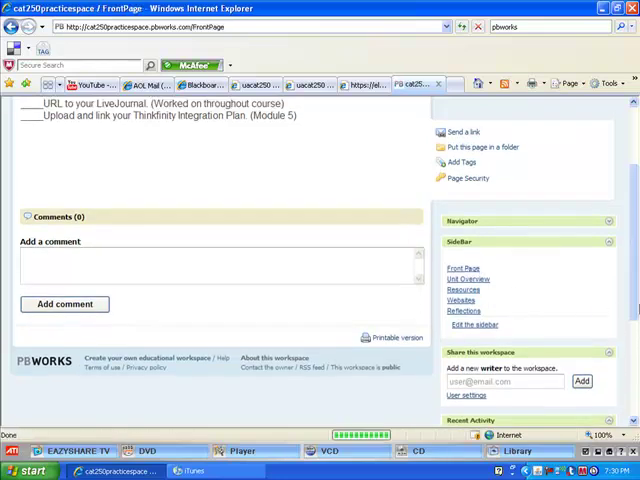
scroll(up, 3)
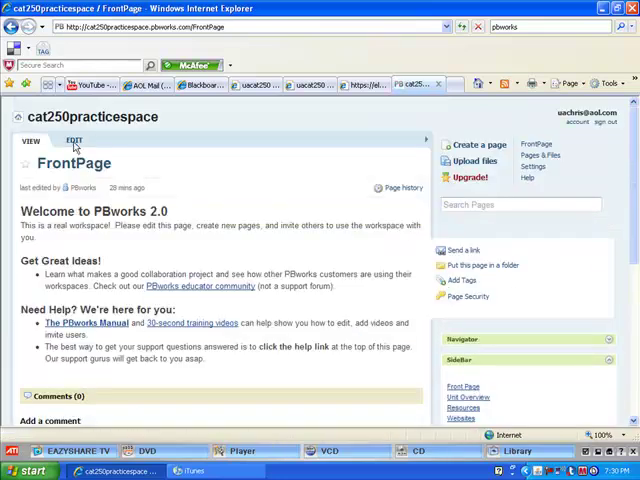
click(74, 140)
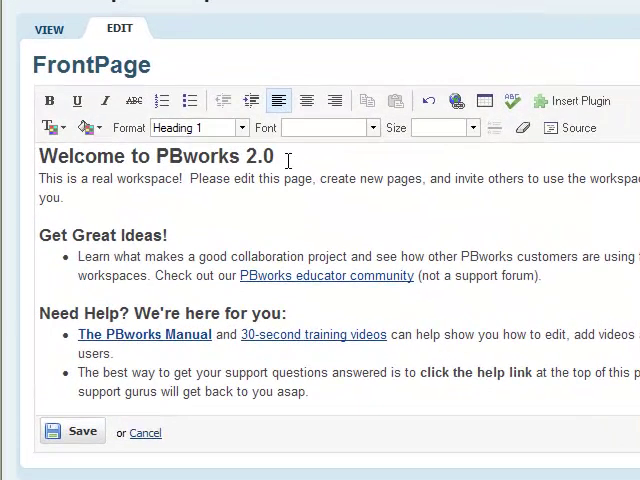
Step: Replace "PBworks 2.0" in the welcome heading, starting the new title "my U…"
double_click(214, 156)
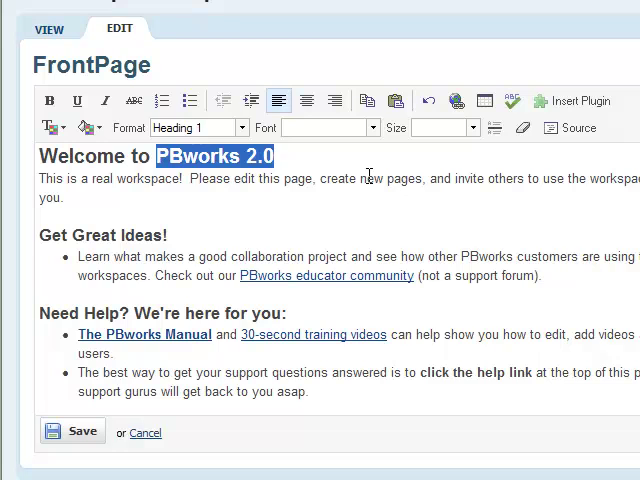
text(my U)
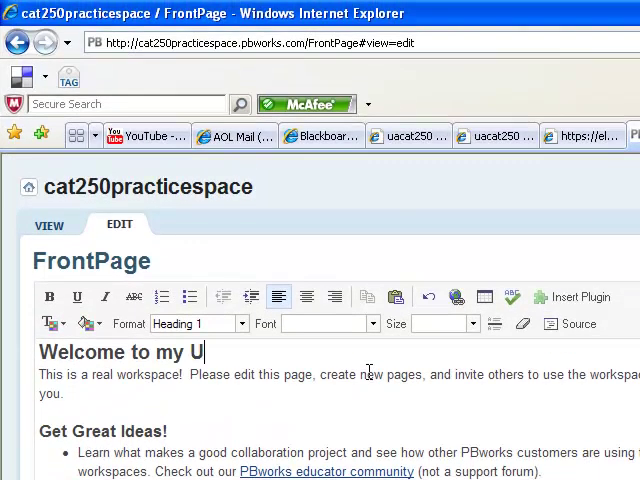